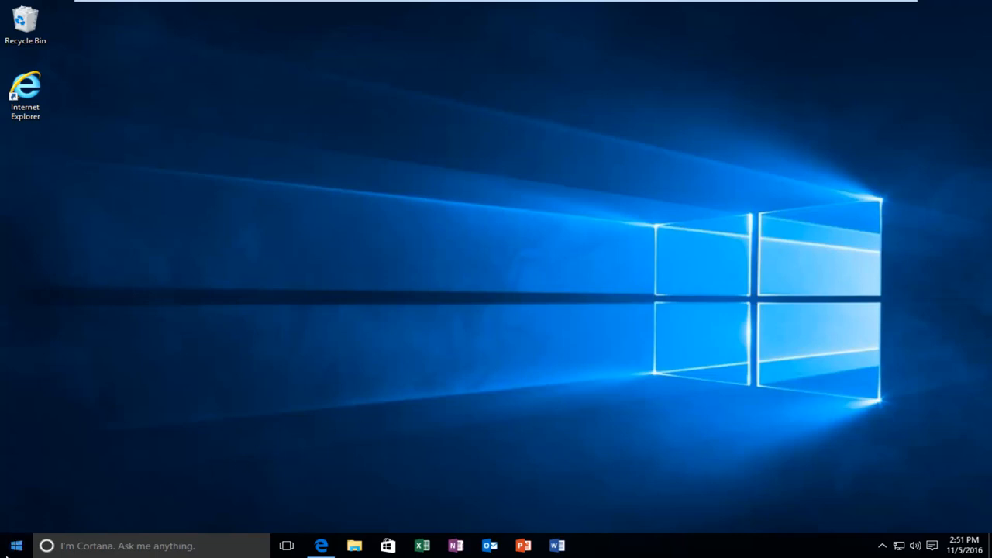
# Search the Start menu for 'services' so the Services desktop app shows as best match.
pyautogui.click(16, 546)
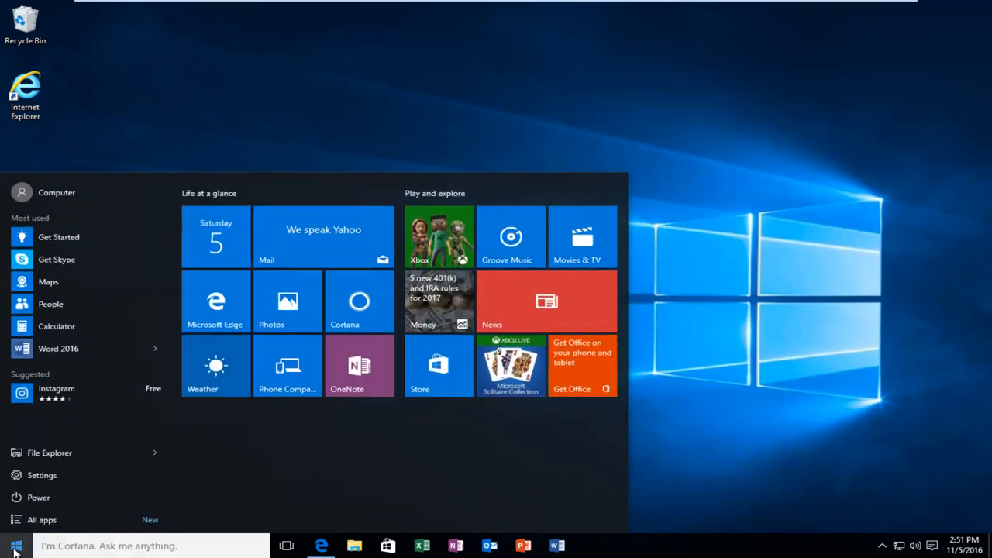
pyautogui.write('services')
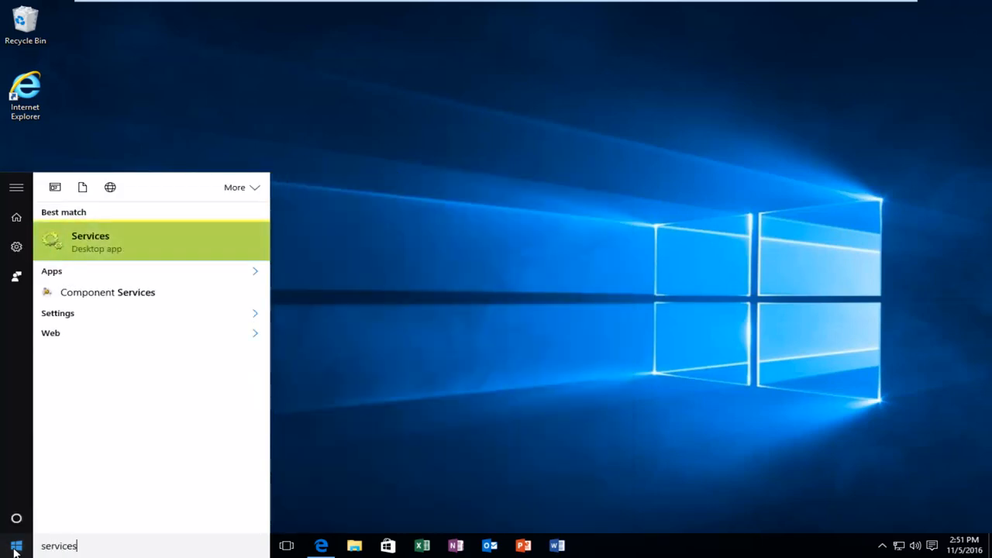
pyautogui.moveTo(102, 247)
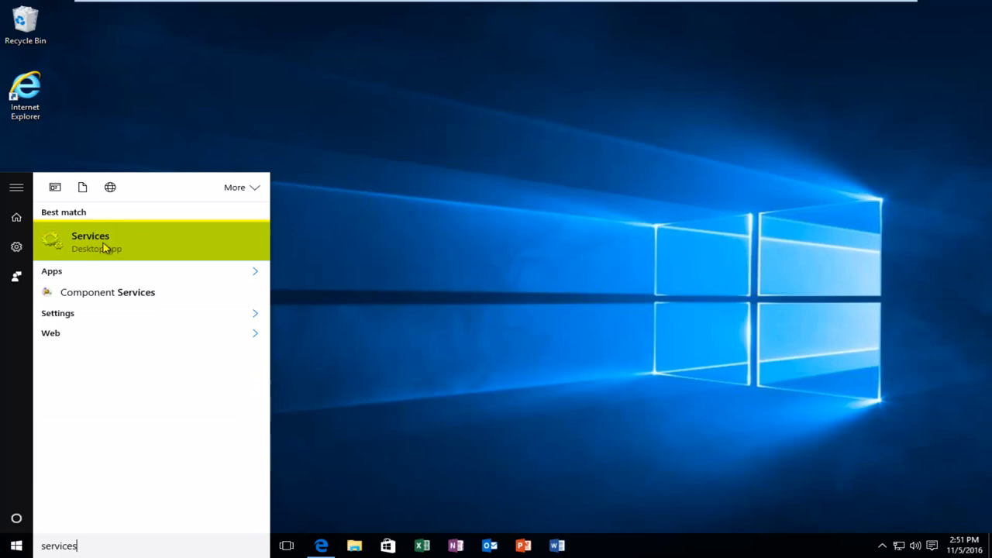
pyautogui.moveTo(91, 248)
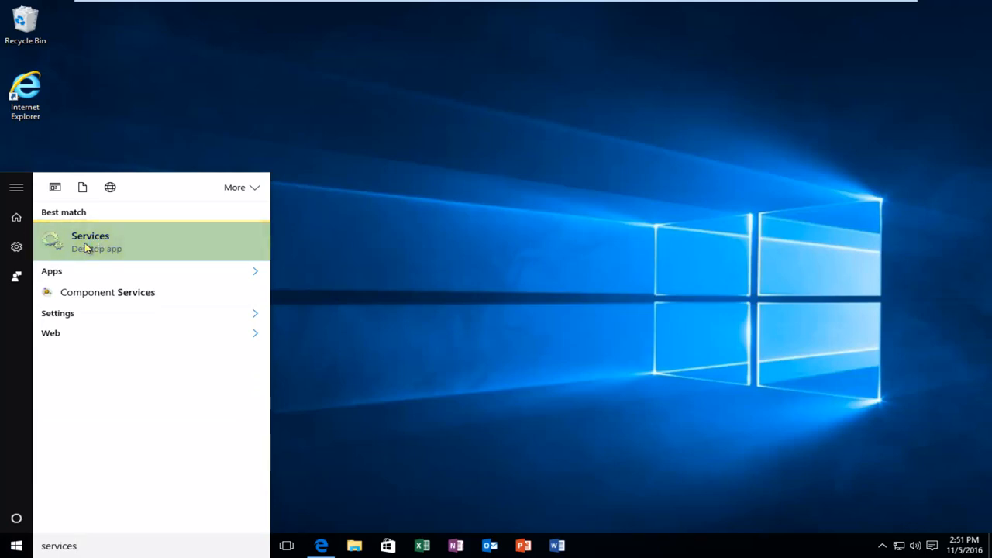
# Launch Services, select Print Spooler and bring up its context menu of actions.
pyautogui.click(90, 242)
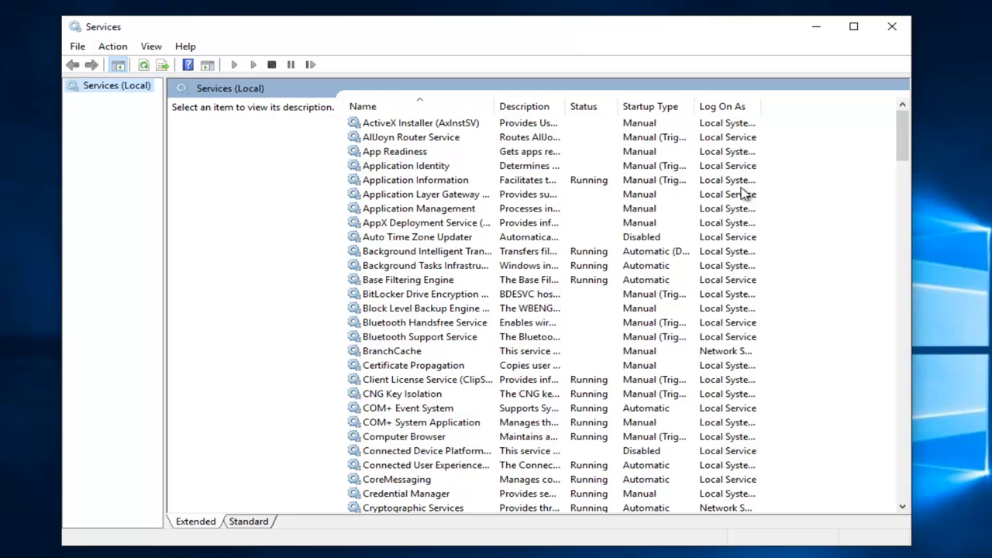
pyautogui.moveTo(913, 118)
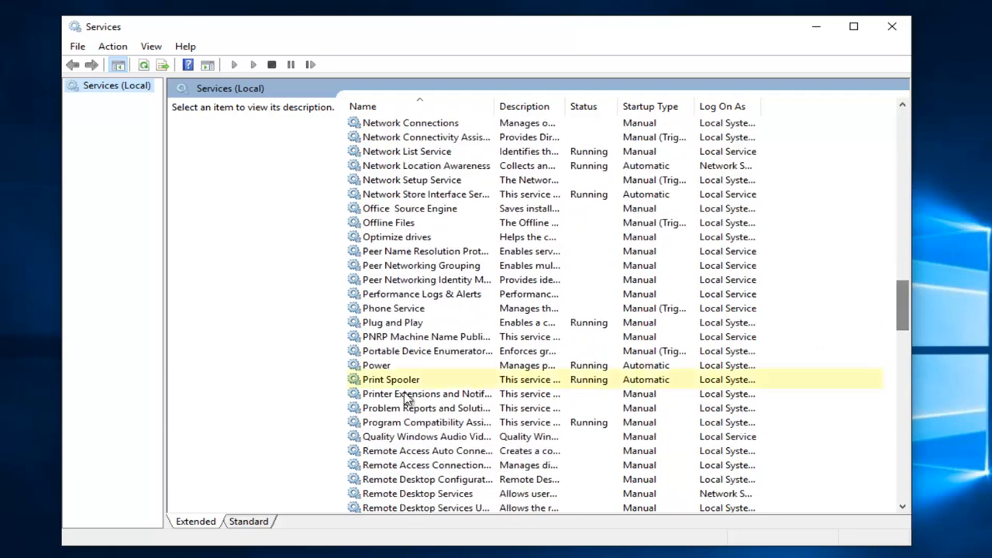
pyautogui.click(390, 378)
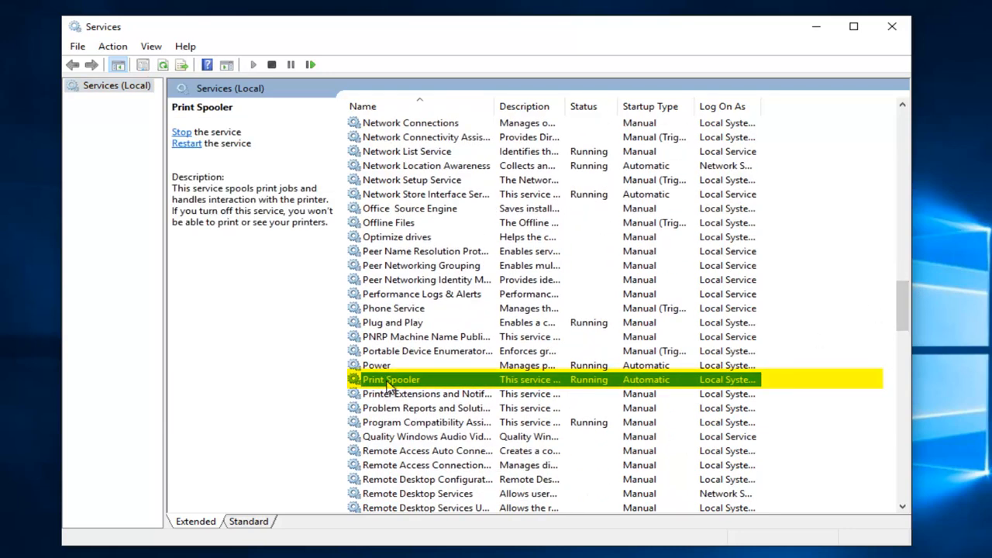
pyautogui.rightClick(390, 378)
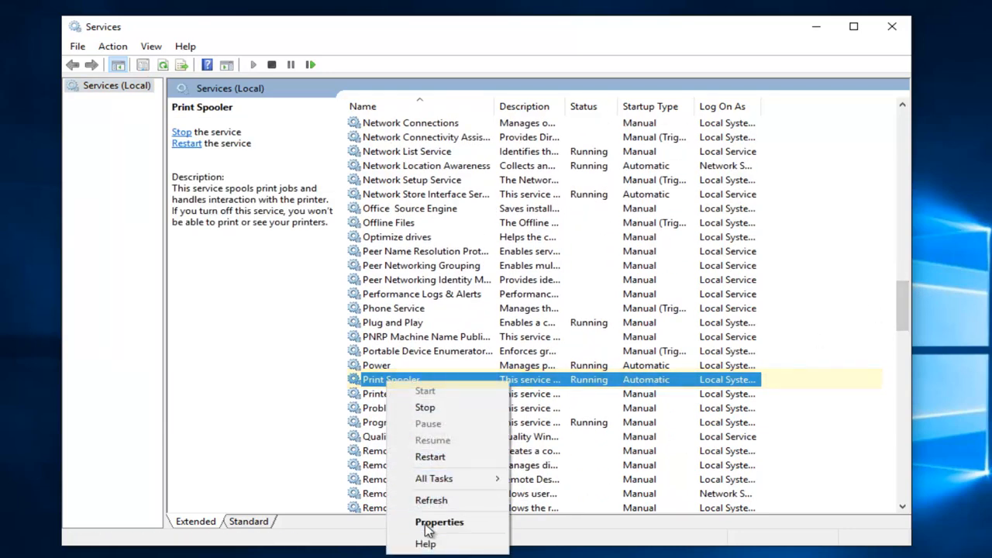
# Show Print Spooler's Dependencies with Remote Procedure Call (RPC) expanded to its sub-components.
pyautogui.click(440, 521)
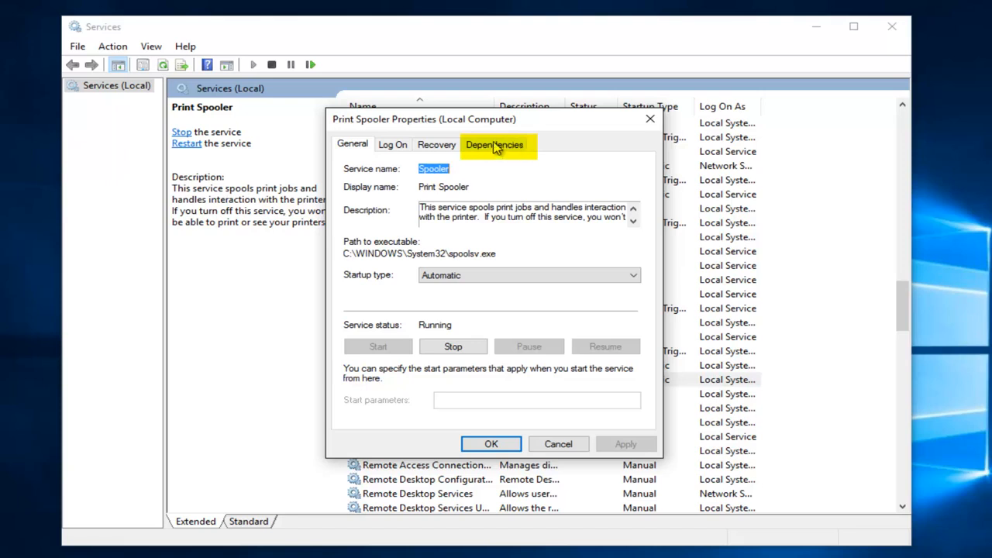
pyautogui.click(493, 145)
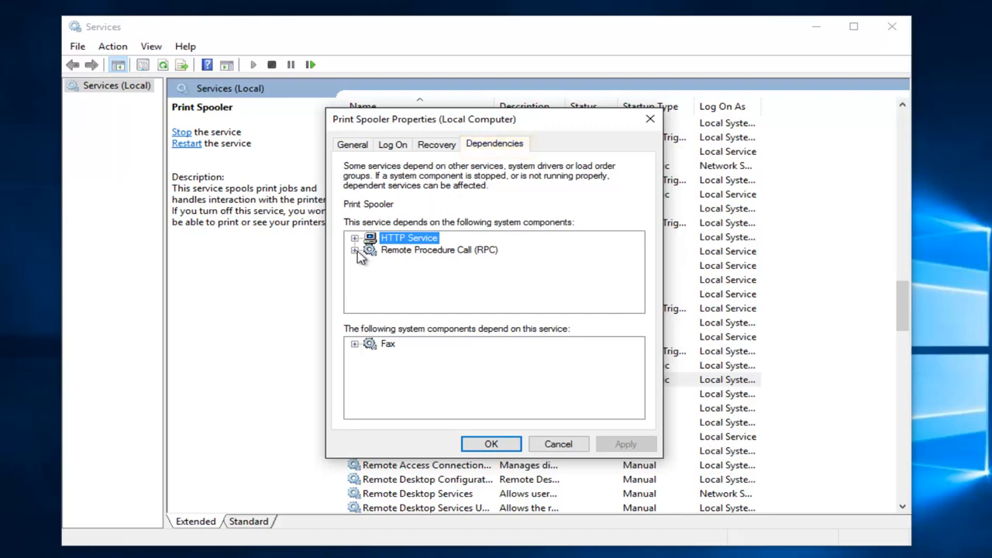
pyautogui.click(355, 249)
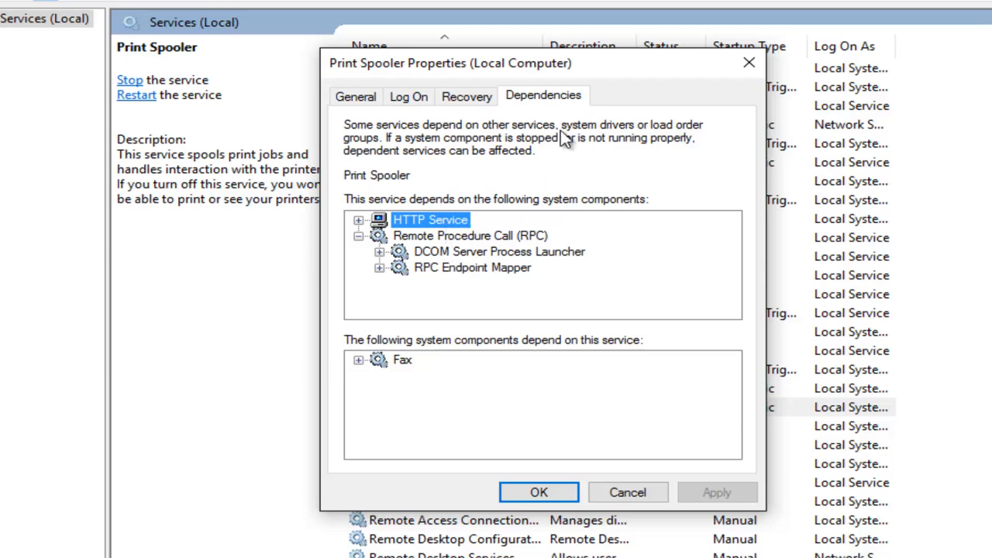
pyautogui.moveTo(432, 260)
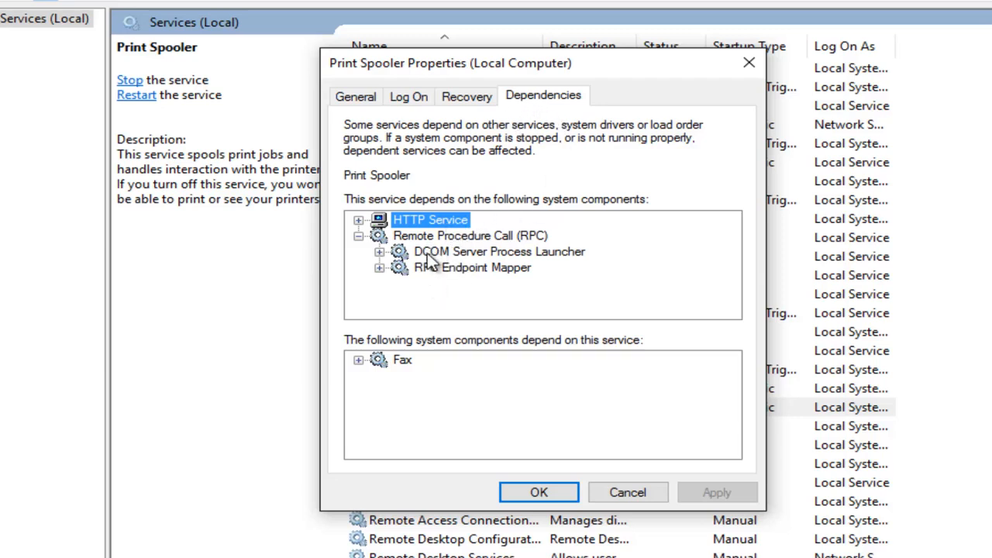
pyautogui.moveTo(437, 251)
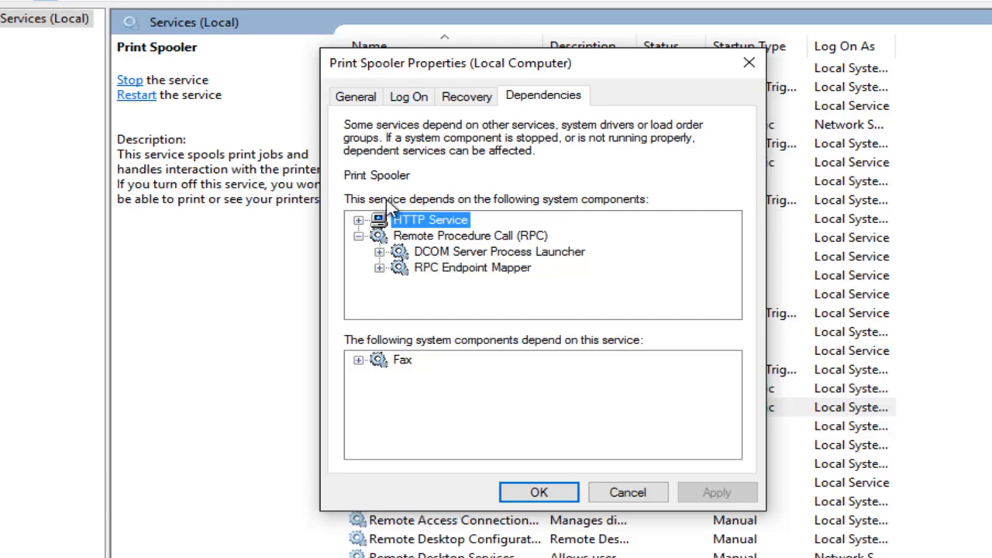
pyautogui.moveTo(447, 273)
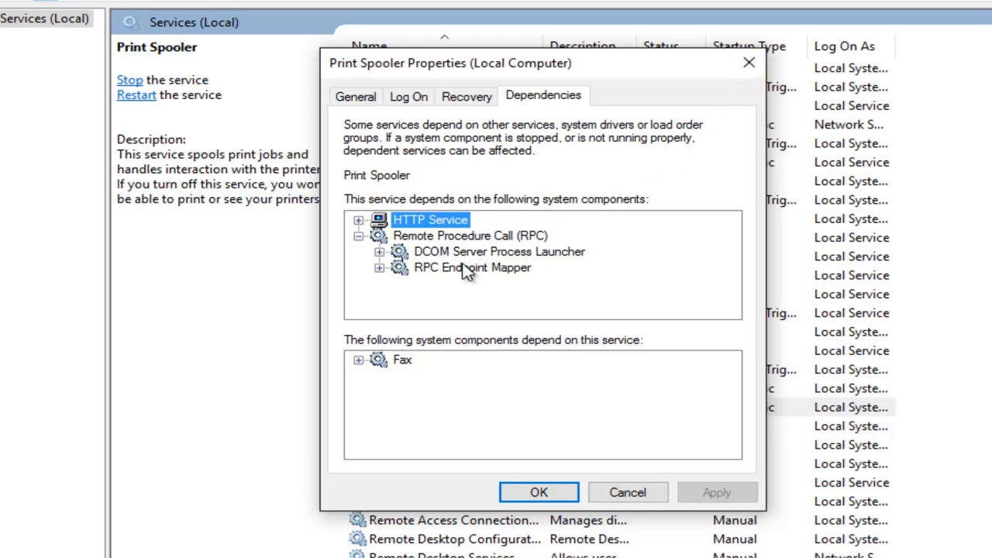
pyautogui.moveTo(471, 273)
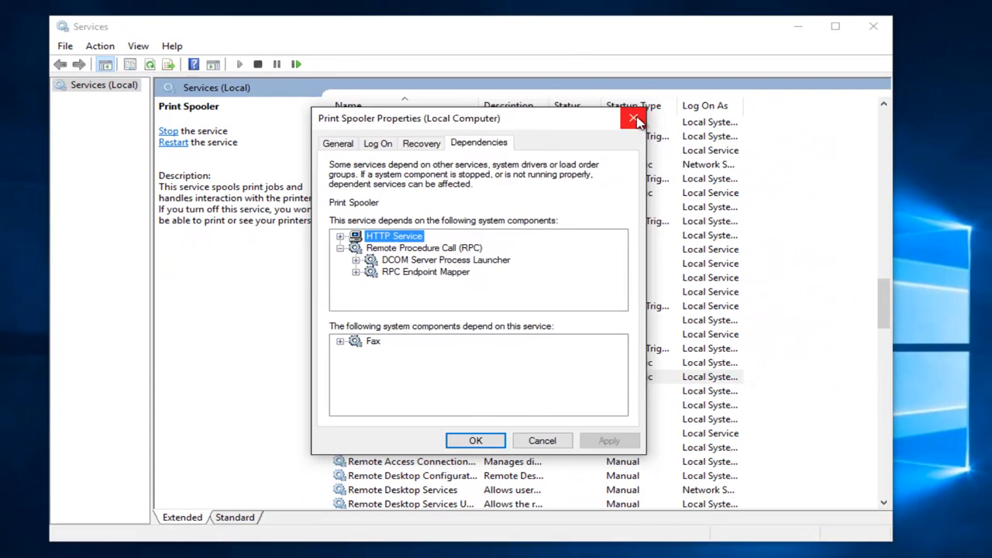
# Reopen Print Spooler's properties and stop the service, leaving startup type Automatic.
pyautogui.click(636, 119)
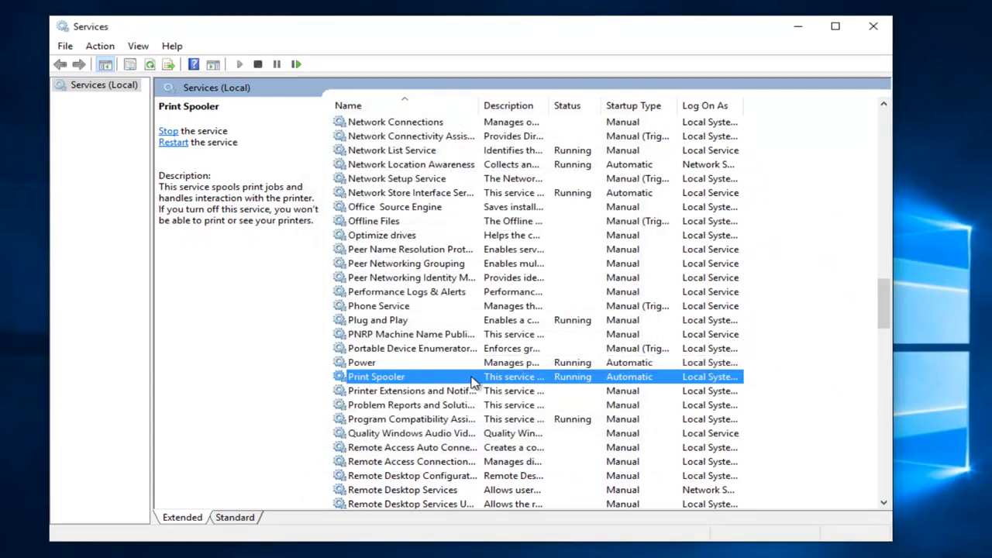
pyautogui.rightClick(377, 377)
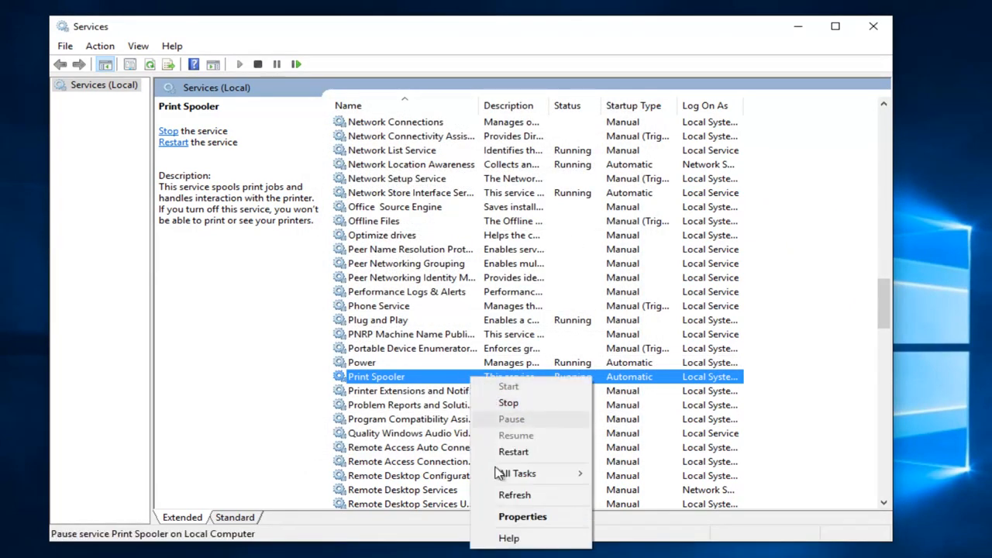
pyautogui.click(522, 516)
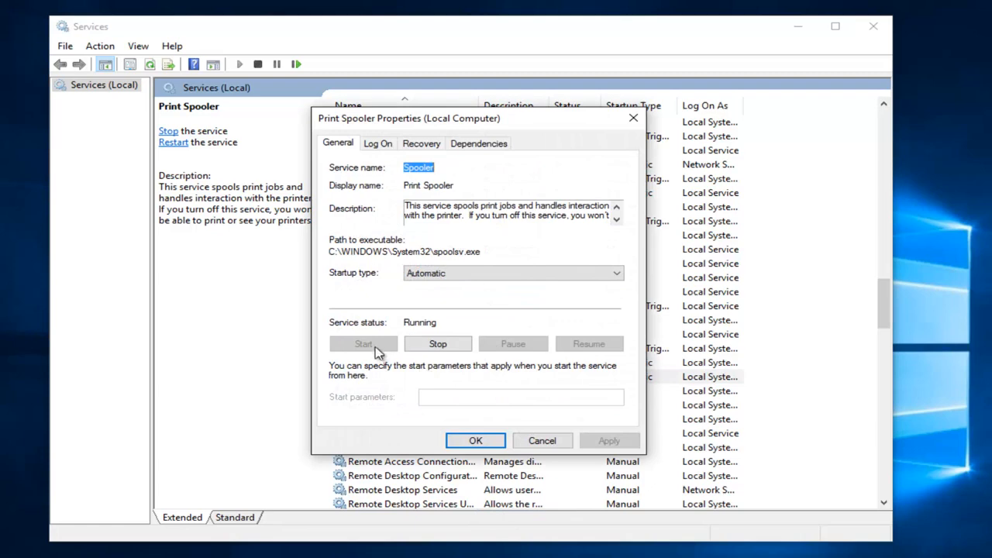
pyautogui.click(437, 344)
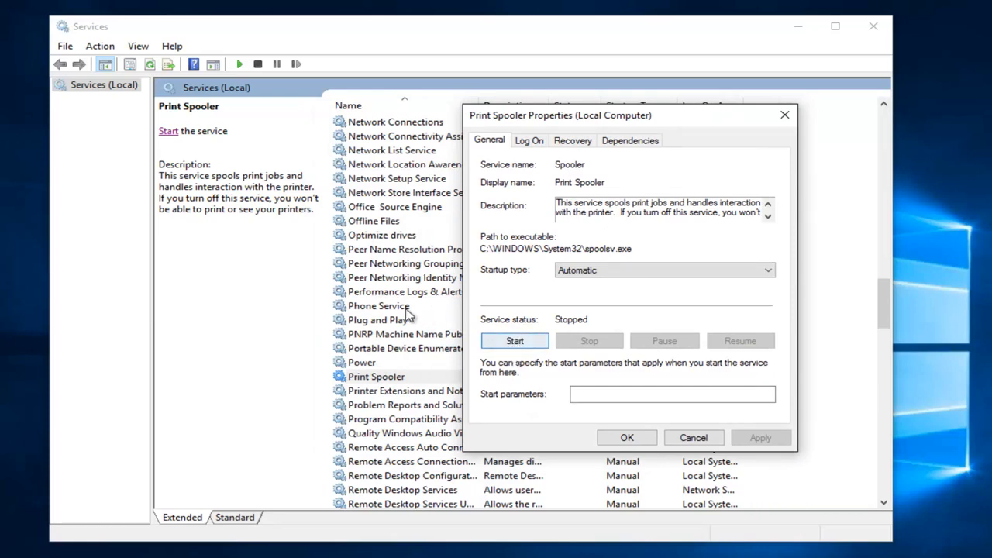
pyautogui.moveTo(422, 5)
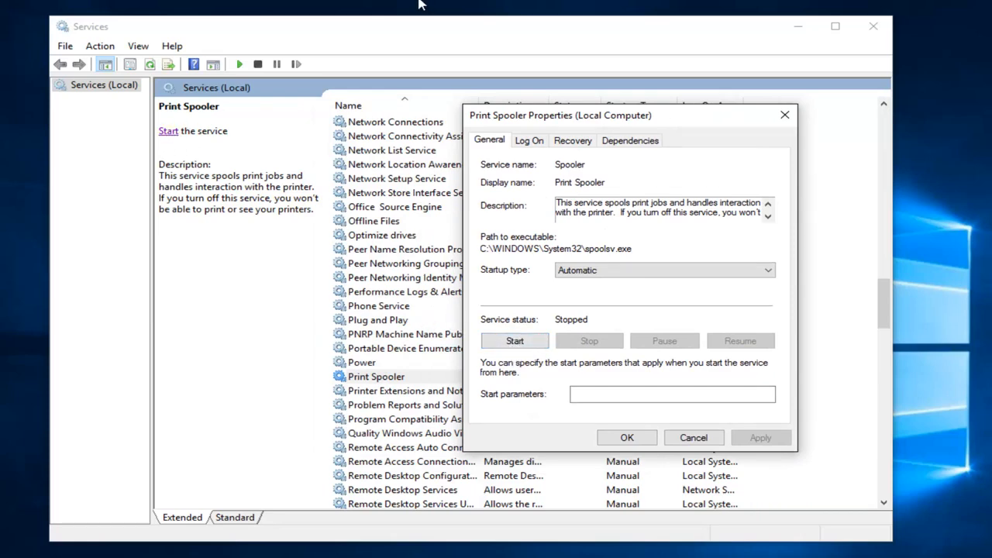
pyautogui.moveTo(182, 138)
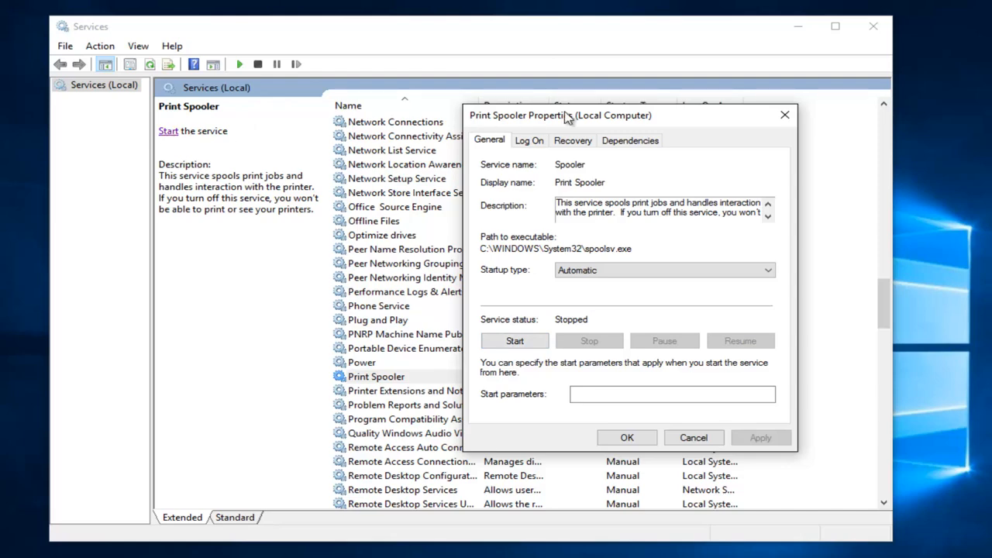
# Review Print Spooler's expanded RPC dependency tree again, then close its properties with OK.
pyautogui.click(629, 140)
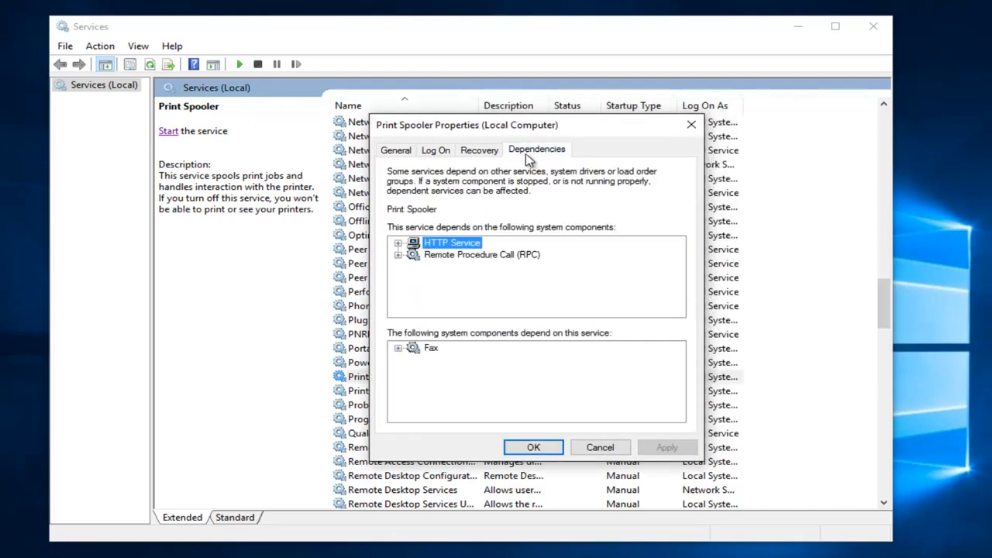
pyautogui.moveTo(400, 260)
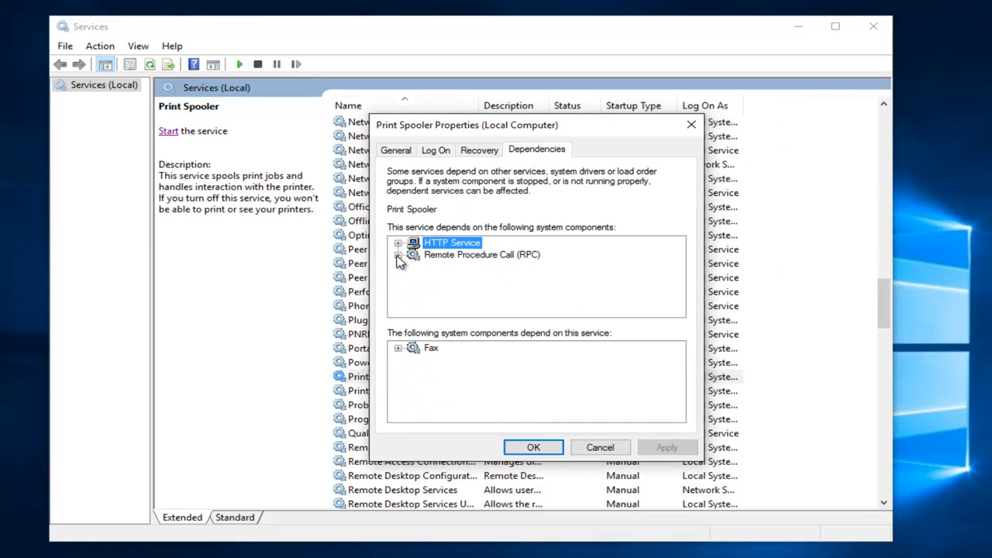
pyautogui.click(398, 254)
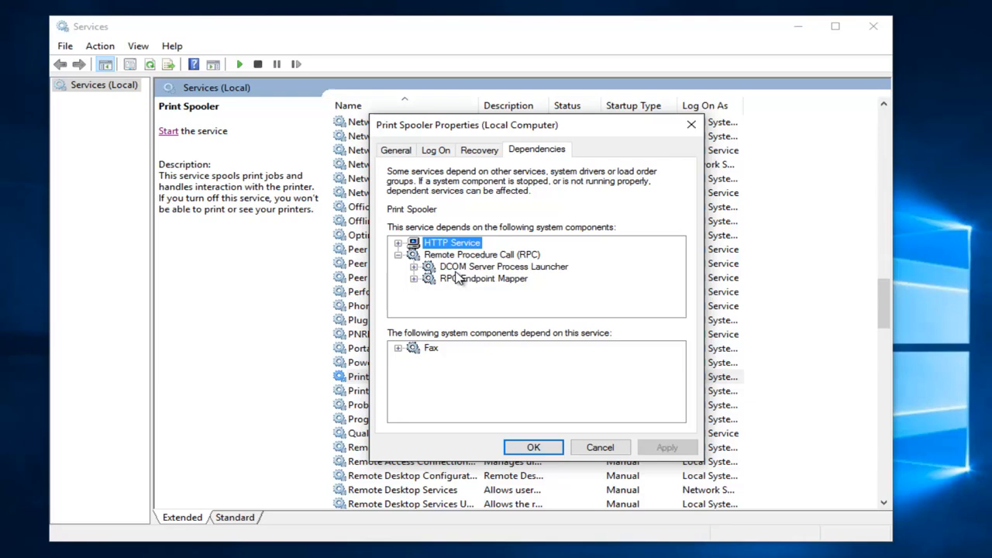
pyautogui.moveTo(480, 285)
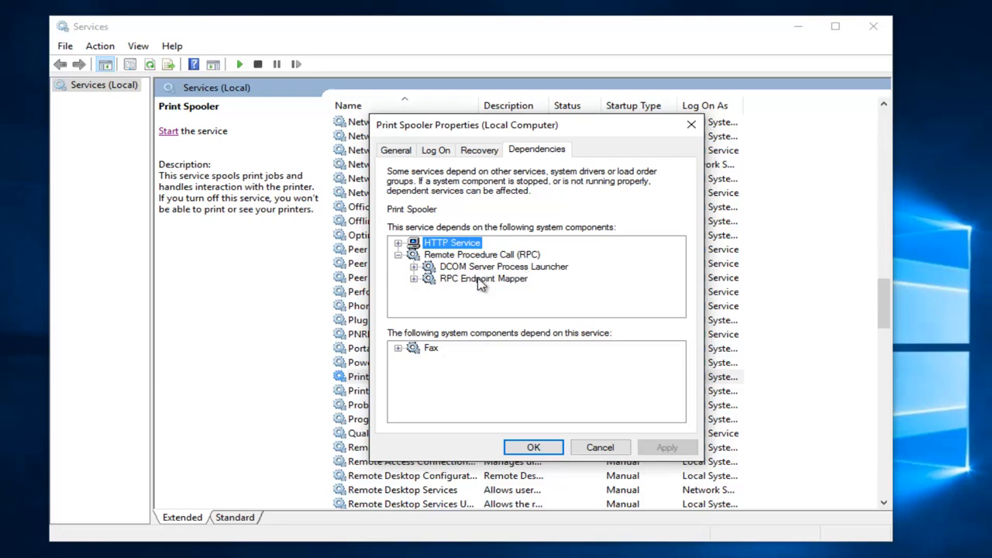
pyautogui.moveTo(546, 399)
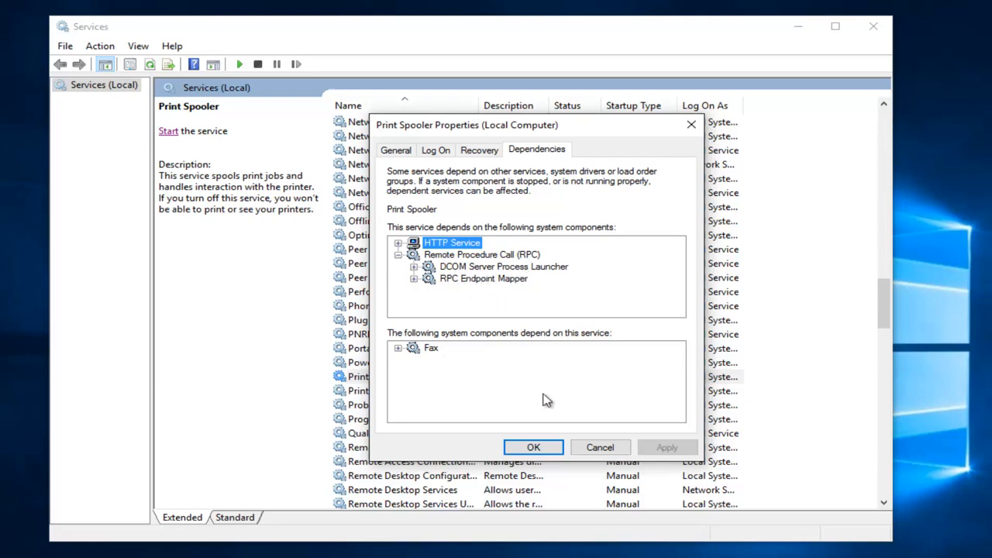
pyautogui.click(600, 446)
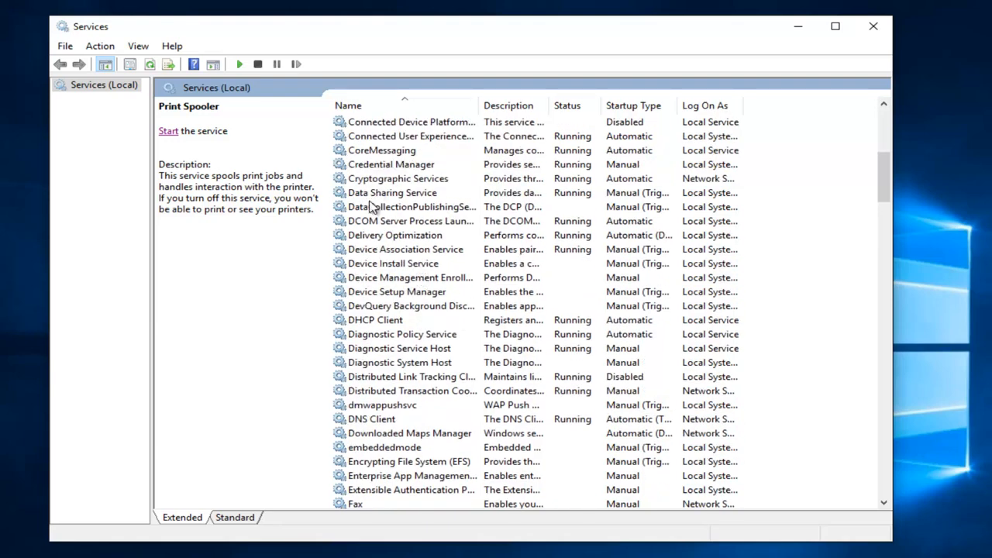
# Select DCOM Server Process Launcher and check its actions without choosing any.
pyautogui.click(417, 220)
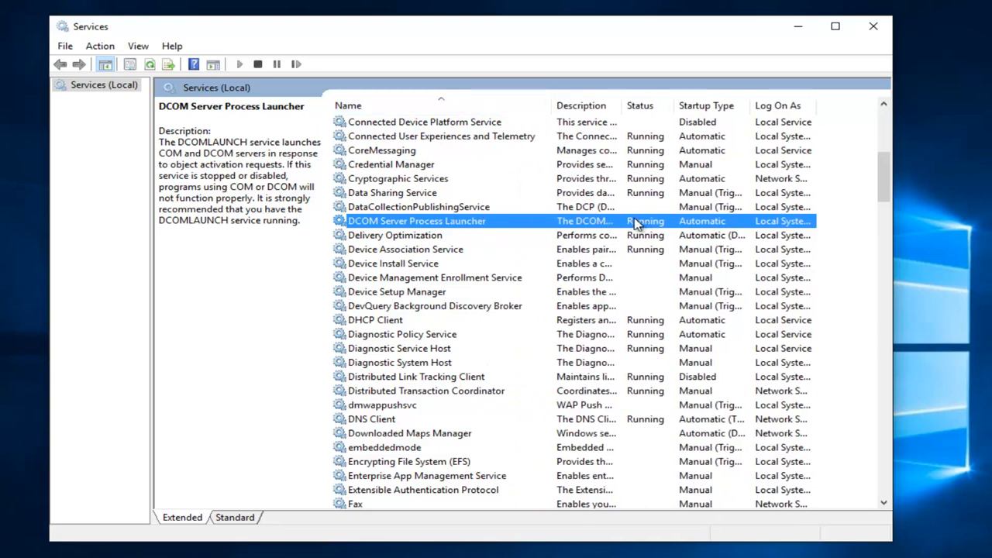
pyautogui.rightClick(417, 220)
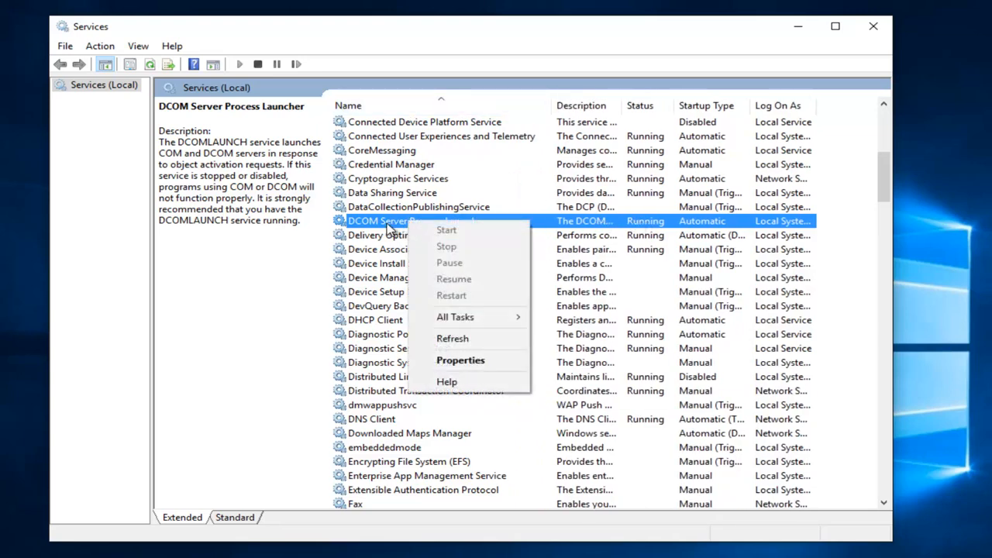
pyautogui.click(458, 359)
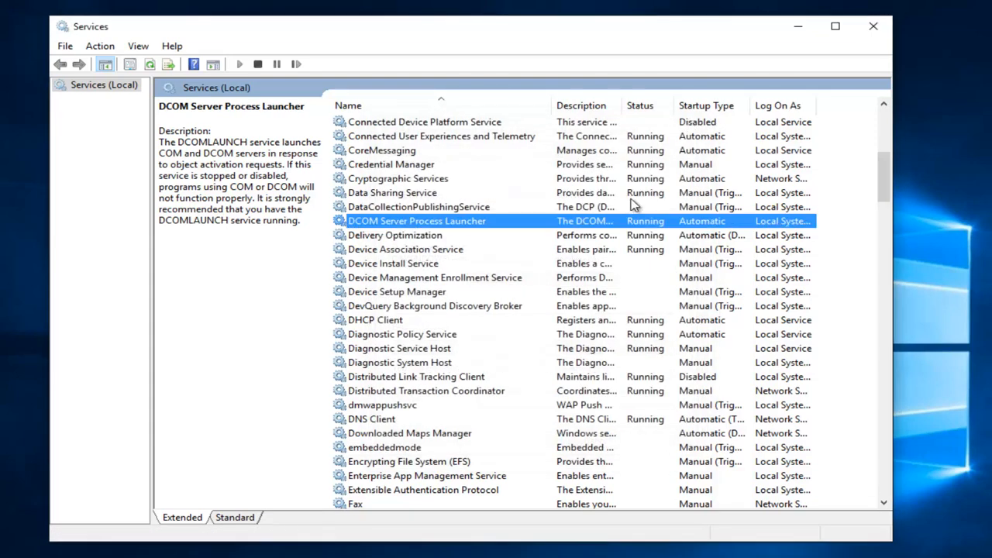
pyautogui.moveTo(620, 255)
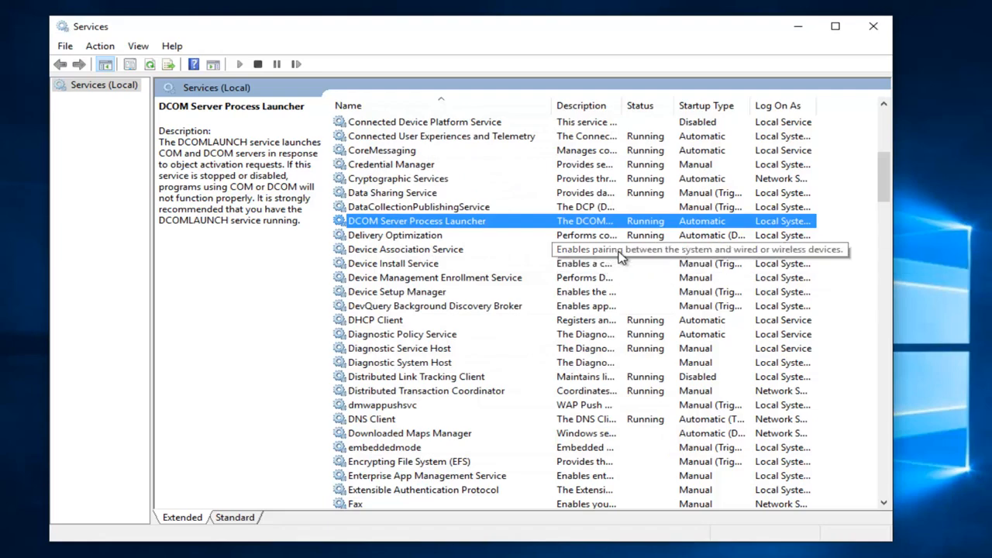
pyautogui.moveTo(542, 320)
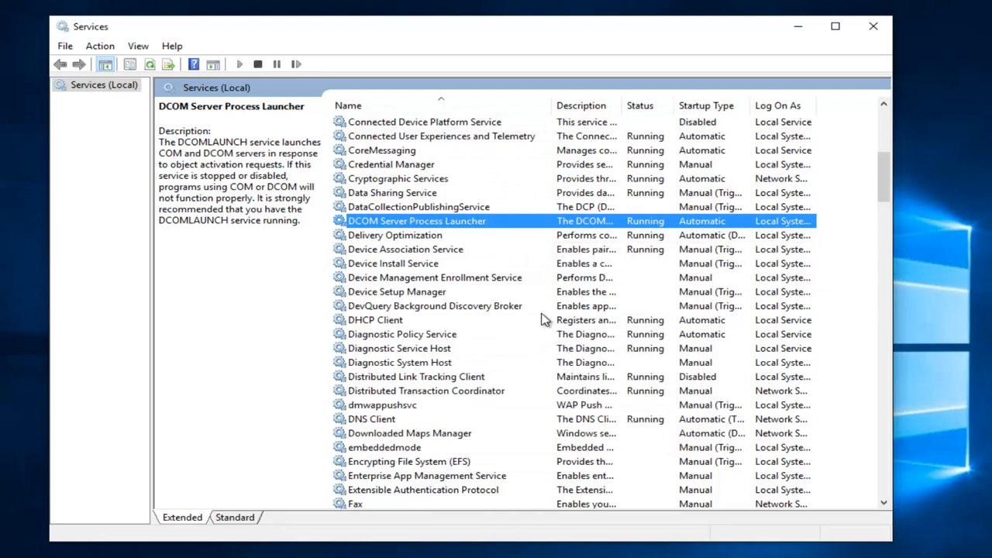
# Review RPC Endpoint Mapper's properties unchanged (running, automatic), then close the Services console.
pyautogui.scroll(-3)
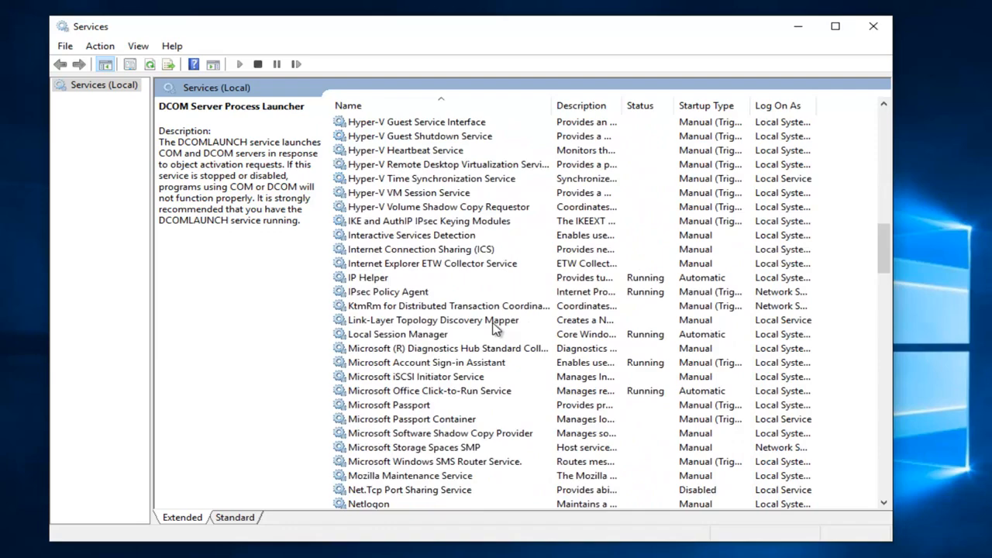
pyautogui.scroll(-3)
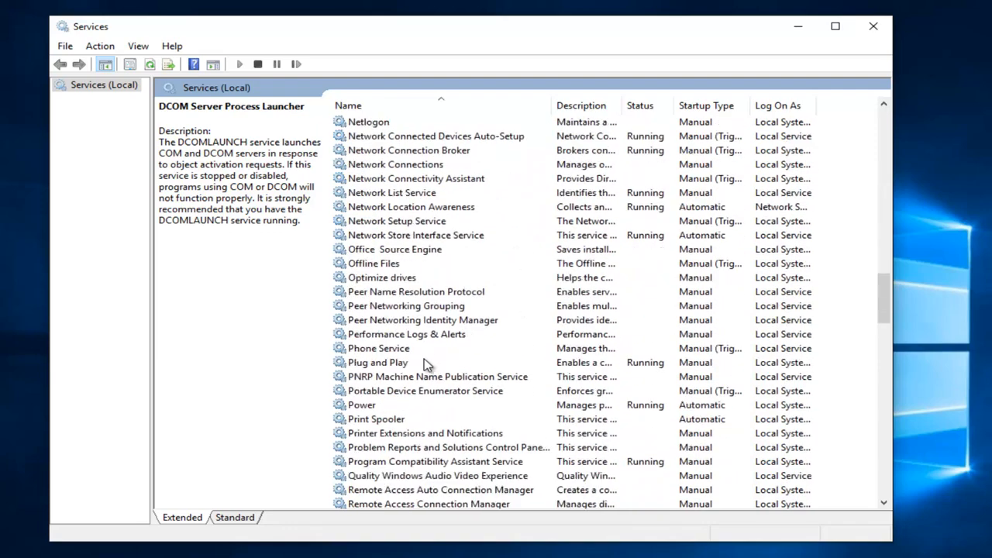
pyautogui.scroll(-3)
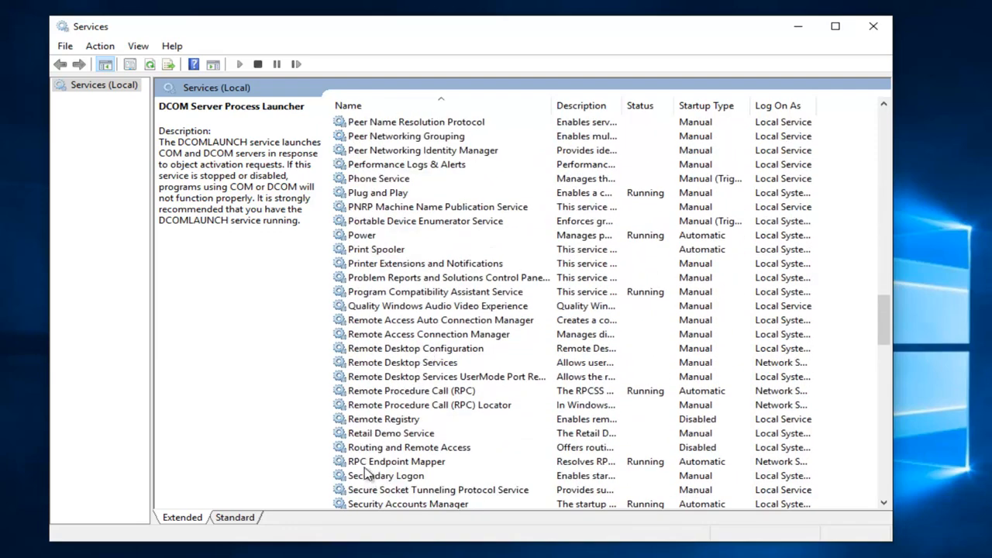
pyautogui.click(395, 462)
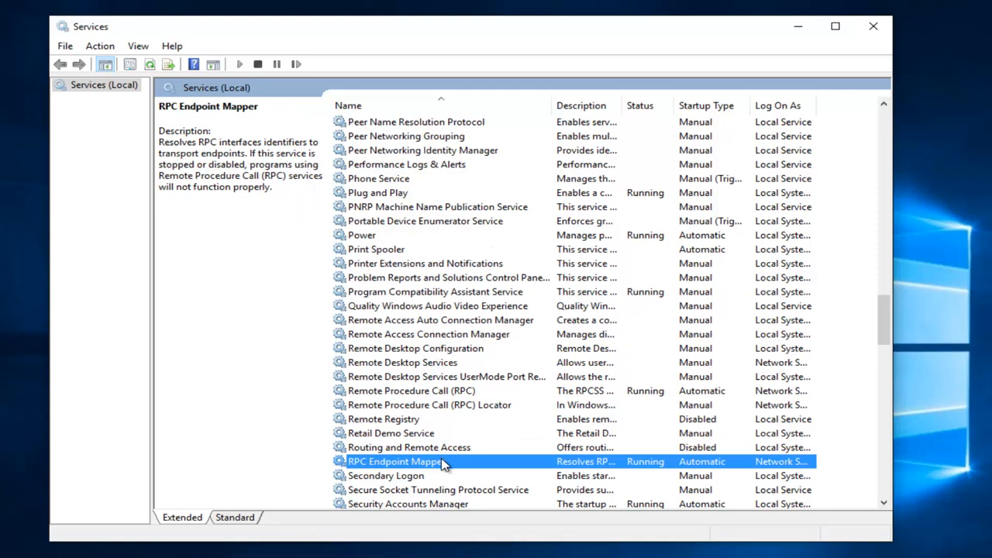
pyautogui.doubleClick(397, 462)
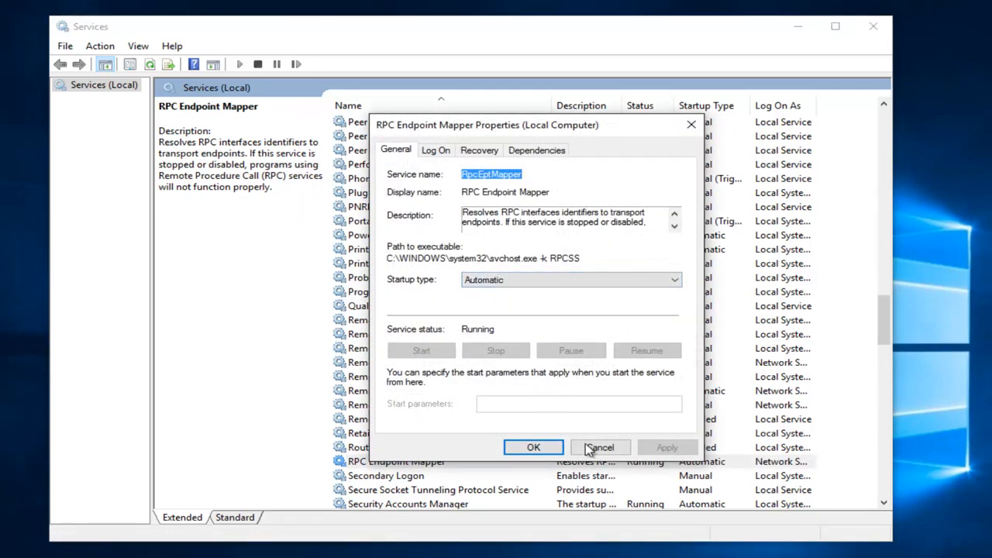
pyautogui.click(599, 446)
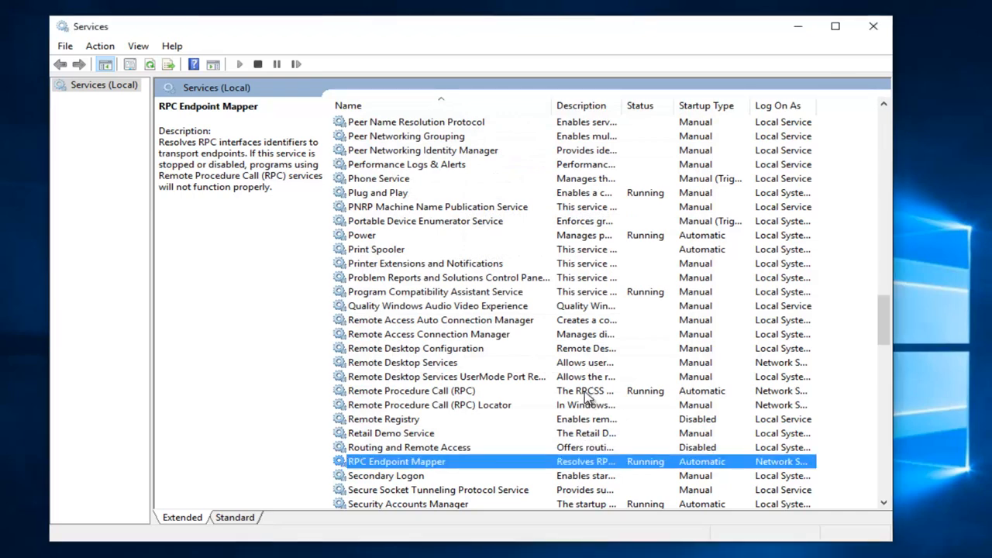
pyautogui.moveTo(846, 48)
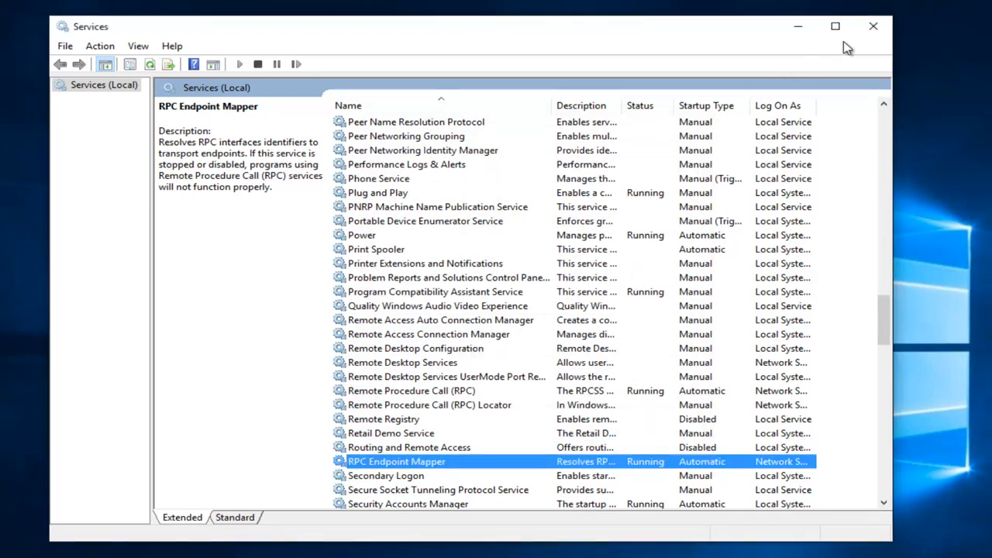
pyautogui.click(874, 26)
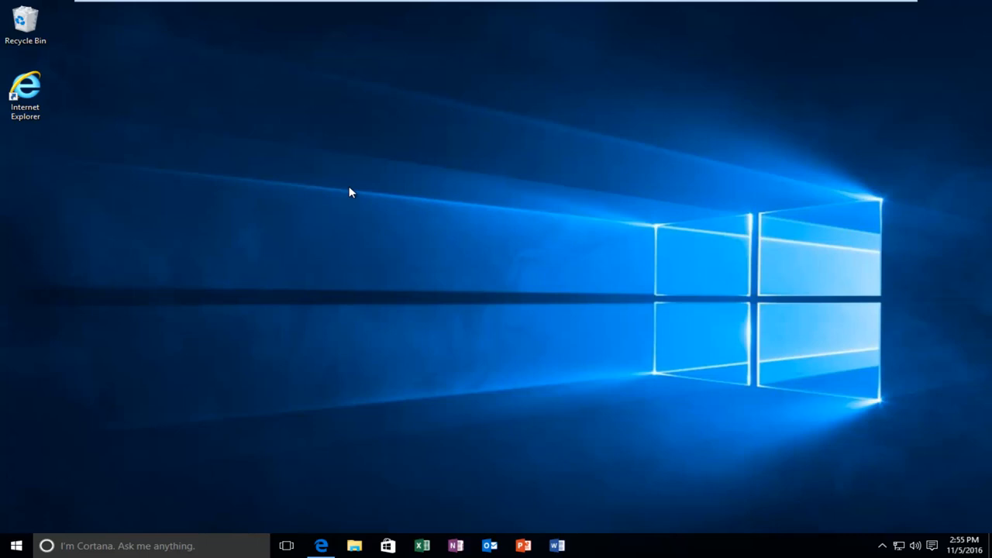
pyautogui.moveTo(344, 195)
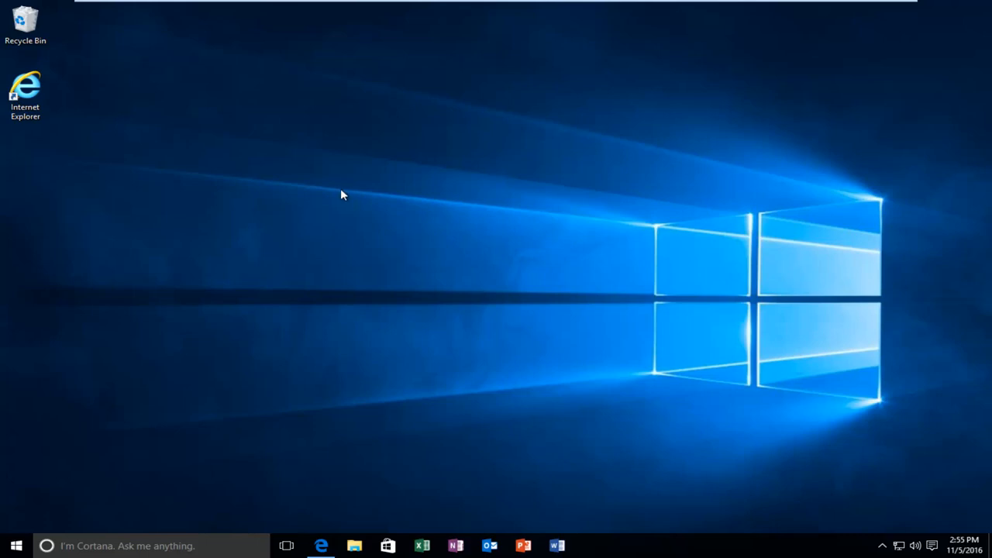
pyautogui.moveTo(335, 169)
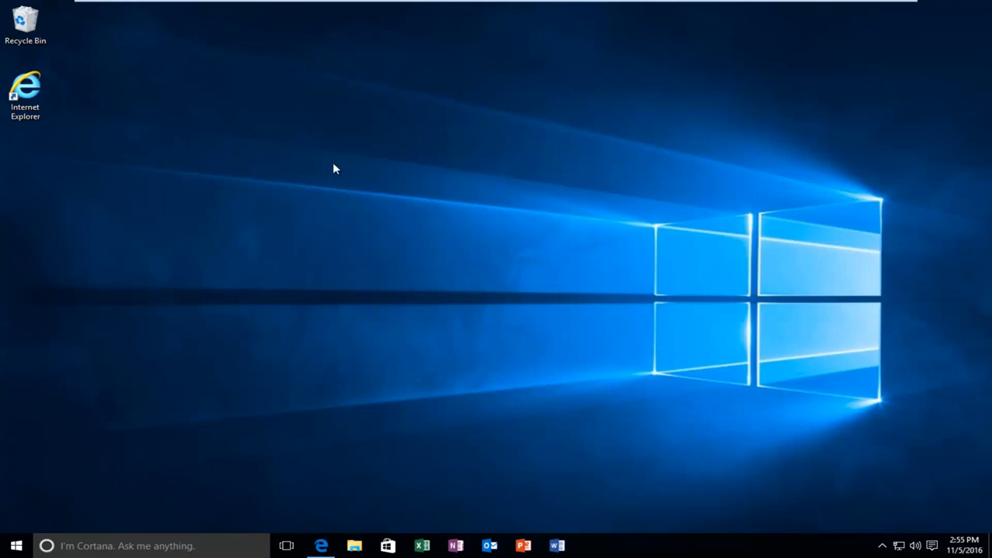
pyautogui.moveTo(366, 153)
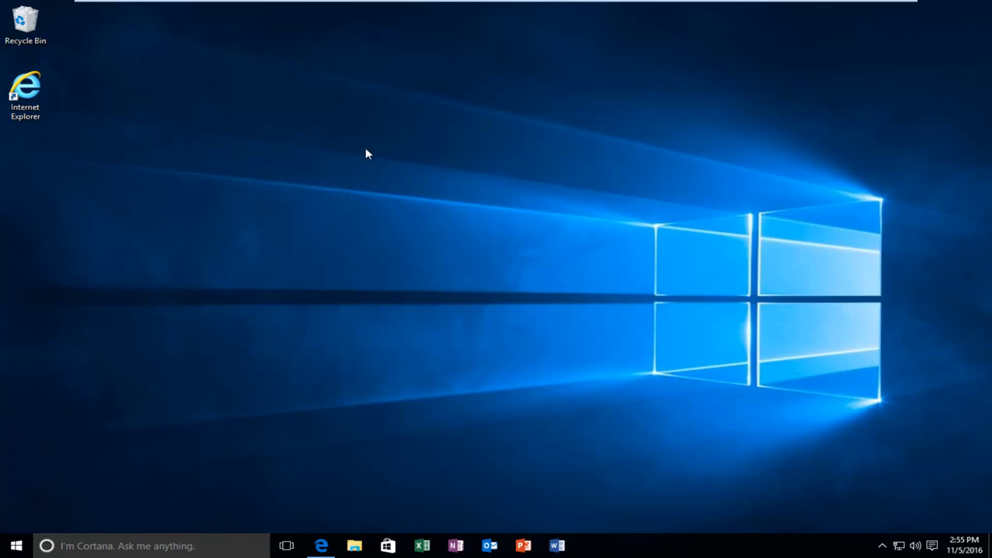
pyautogui.moveTo(366, 153)
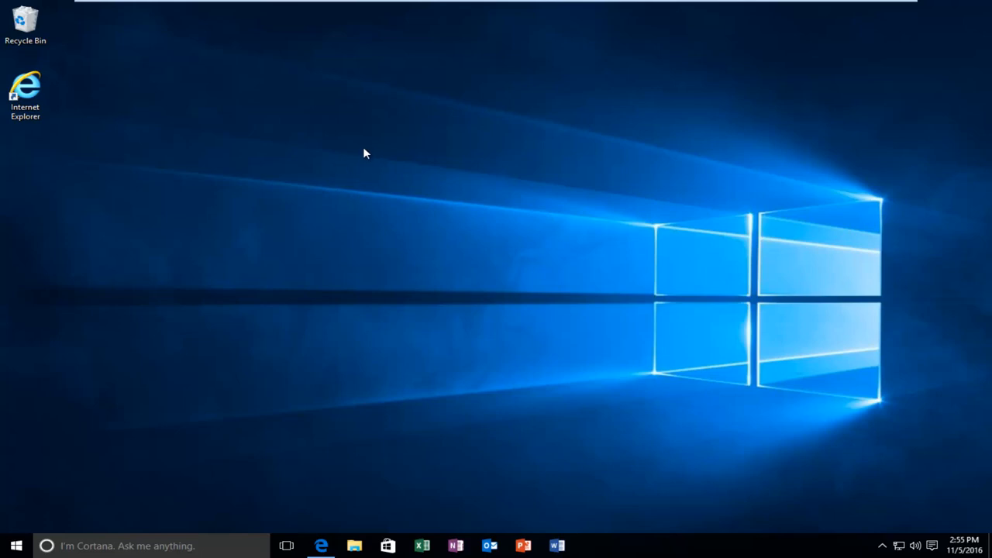
pyautogui.moveTo(364, 153)
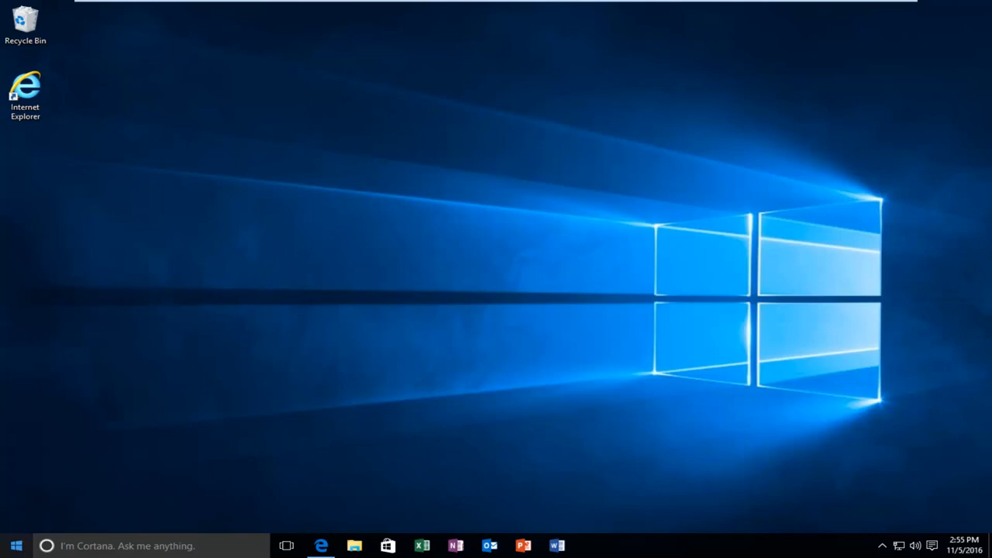
# Search the Start menu for 'system' and open the System control panel page.
pyautogui.click(16, 545)
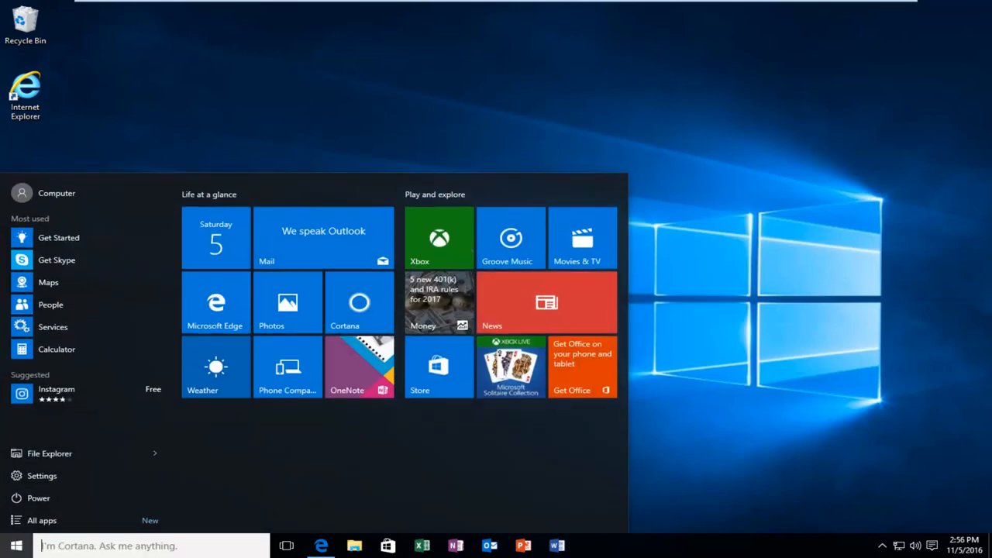
pyautogui.write('system')
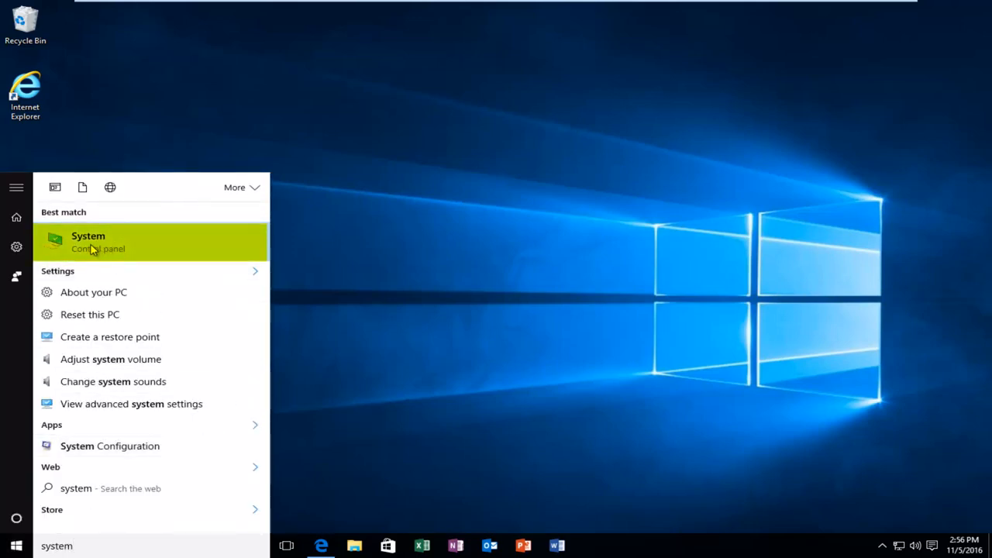
pyautogui.click(86, 242)
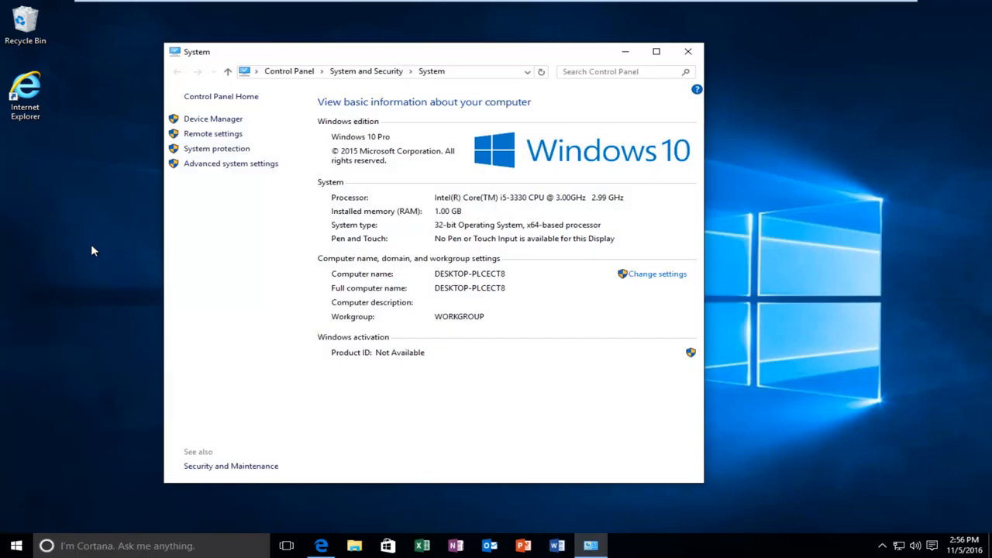
pyautogui.click(656, 51)
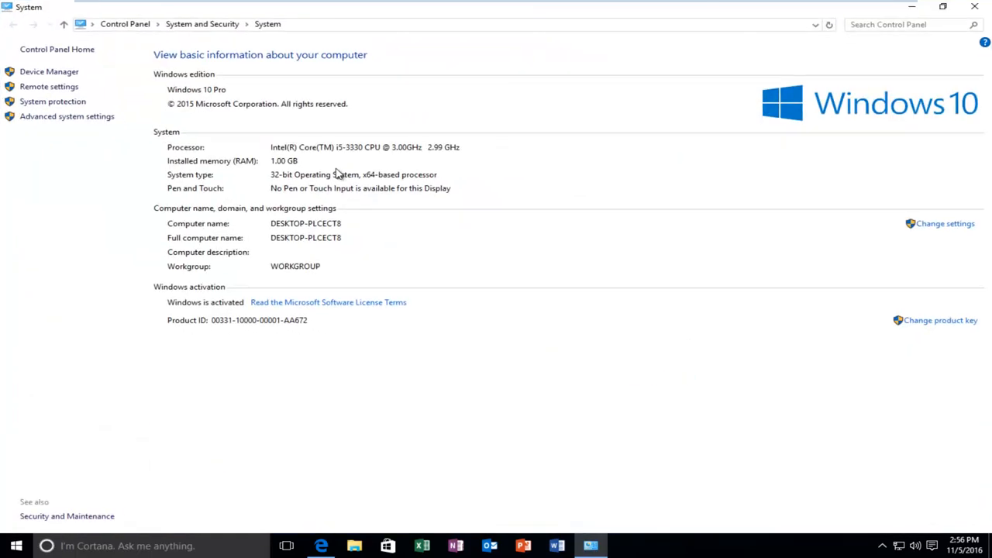
pyautogui.moveTo(384, 195)
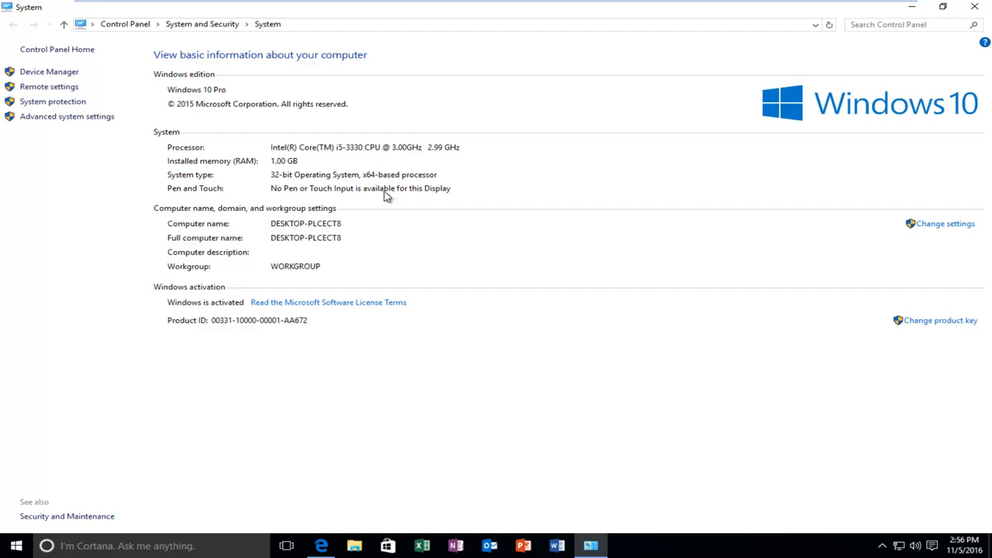
pyautogui.moveTo(217, 167)
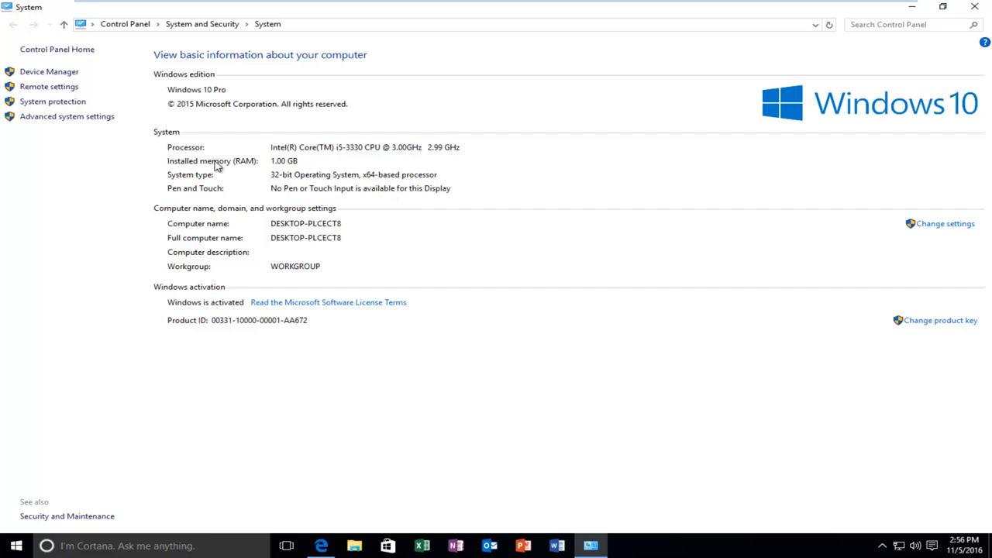
pyautogui.moveTo(195, 164)
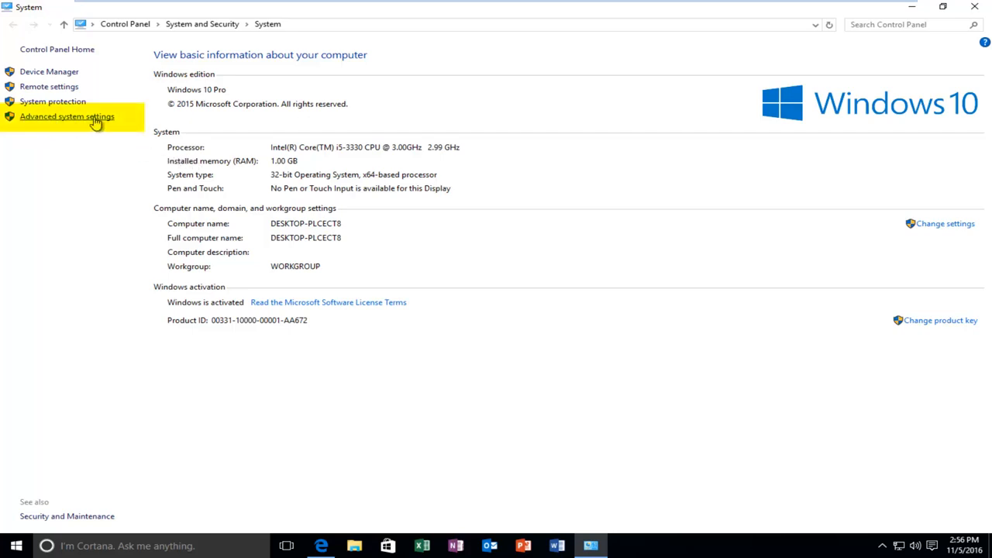
pyautogui.moveTo(66, 117)
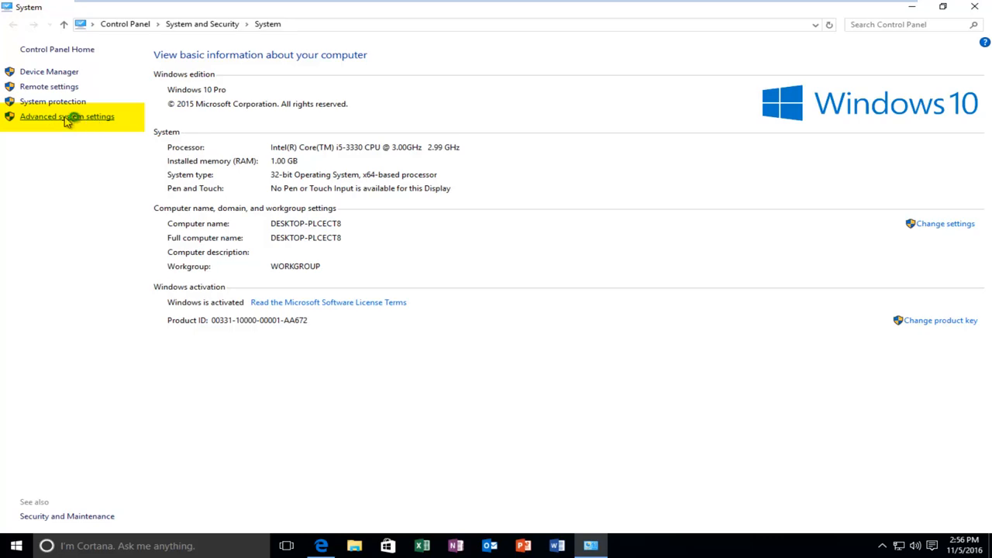
# Open advanced system settings, glance at Hardware and Computer Name, and return to the Advanced tab.
pyautogui.click(66, 116)
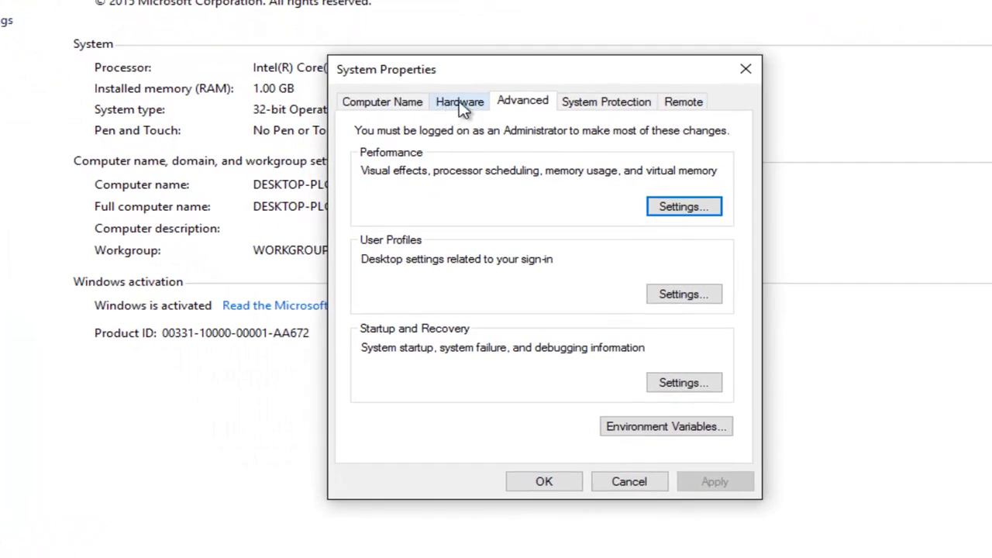
pyautogui.click(459, 102)
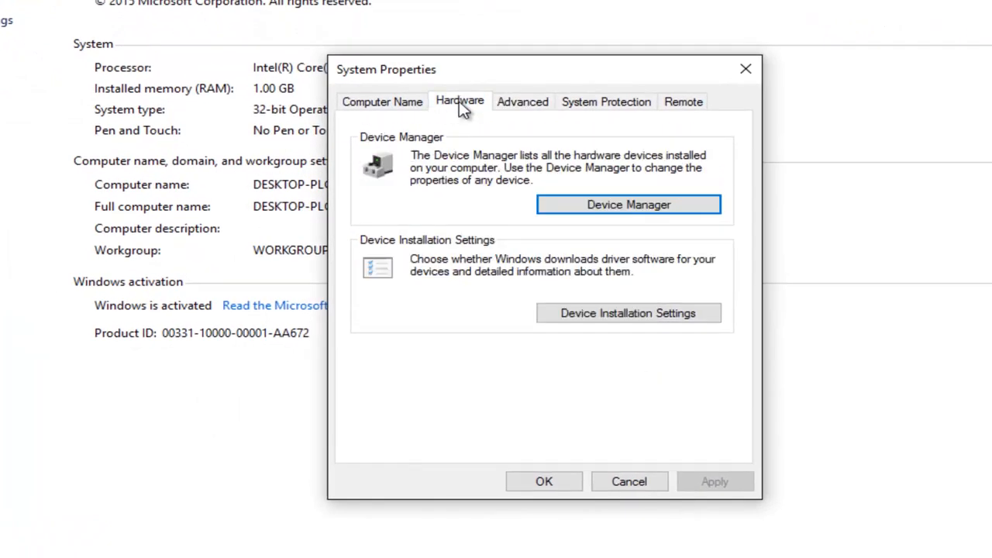
pyautogui.click(381, 102)
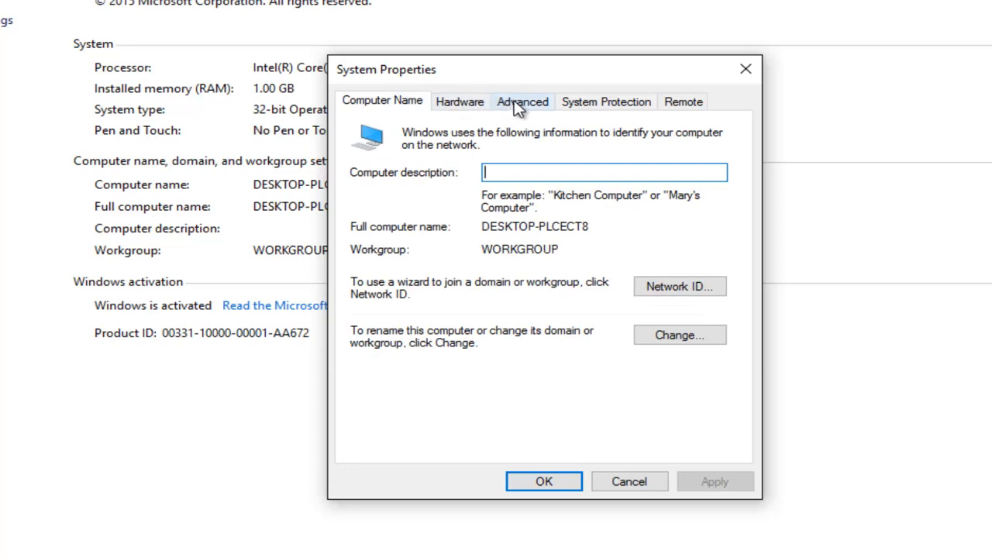
pyautogui.click(521, 102)
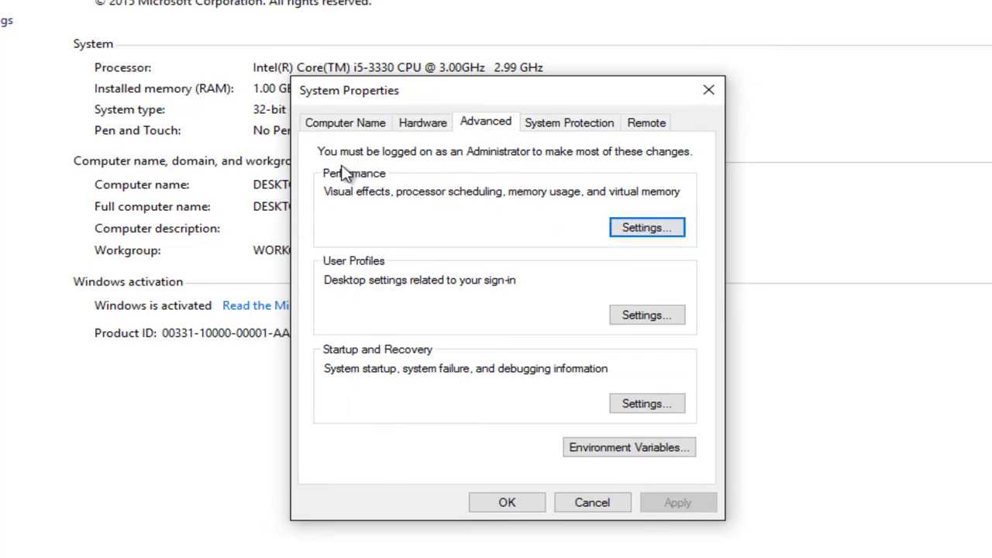
pyautogui.moveTo(410, 198)
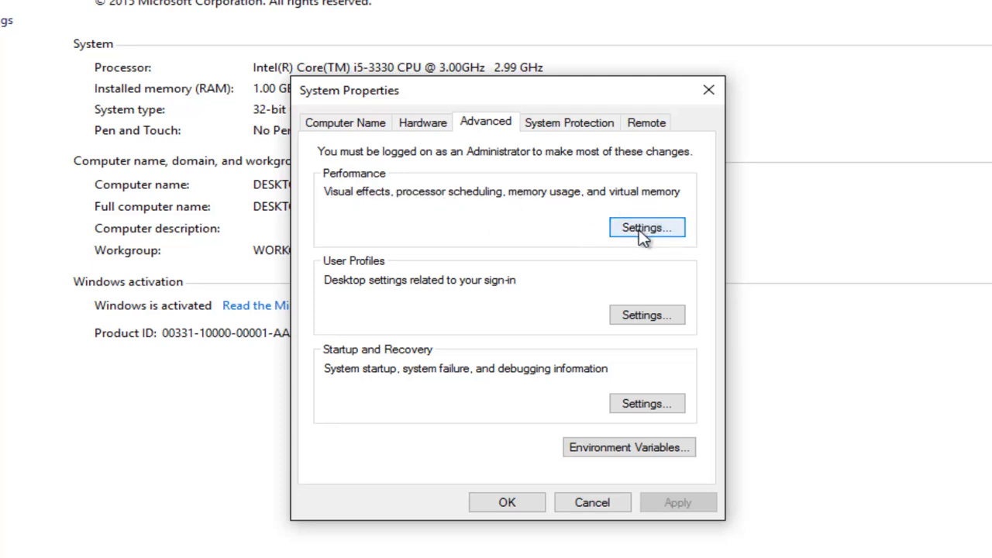
# In Performance Options, set DEP to all programs and services except those I select.
pyautogui.click(646, 226)
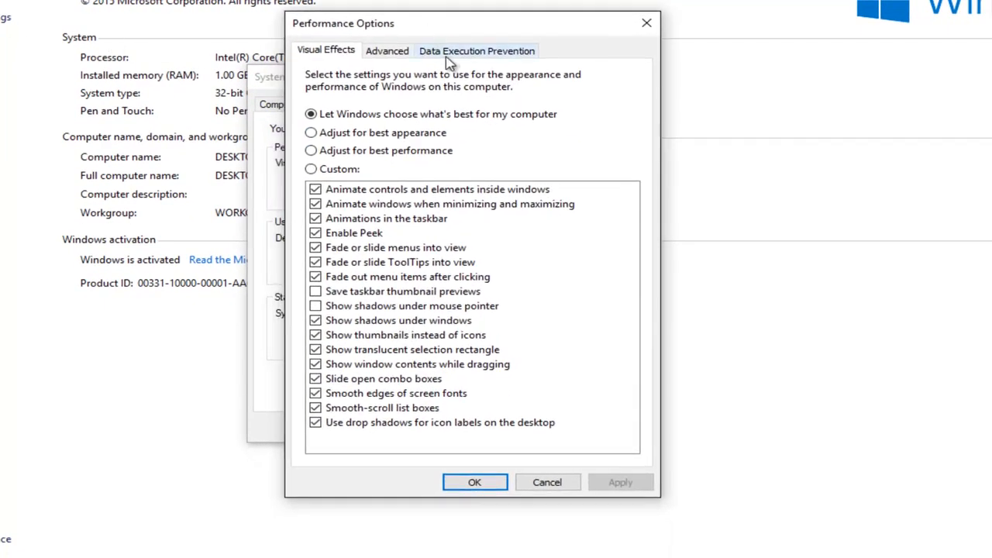
pyautogui.click(477, 50)
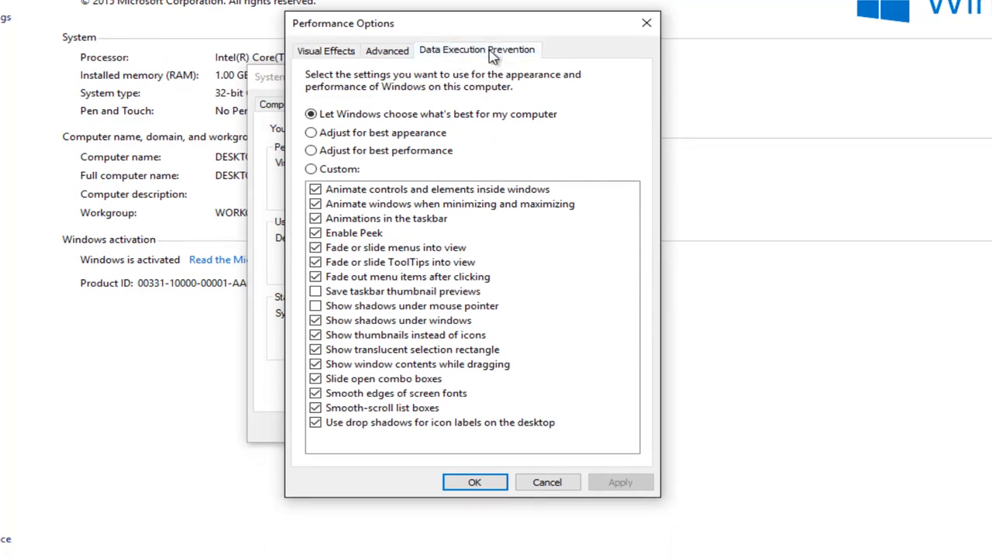
pyautogui.click(478, 50)
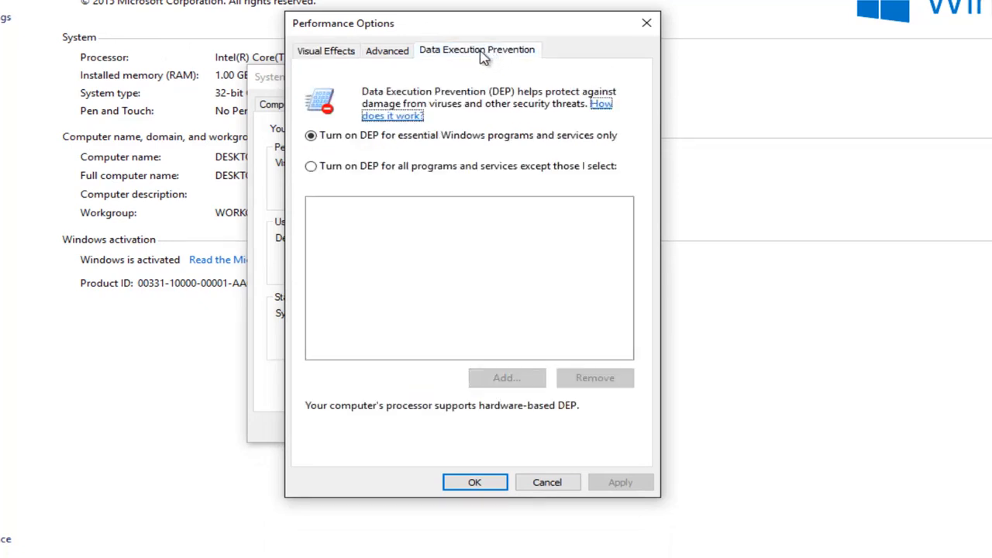
pyautogui.moveTo(431, 62)
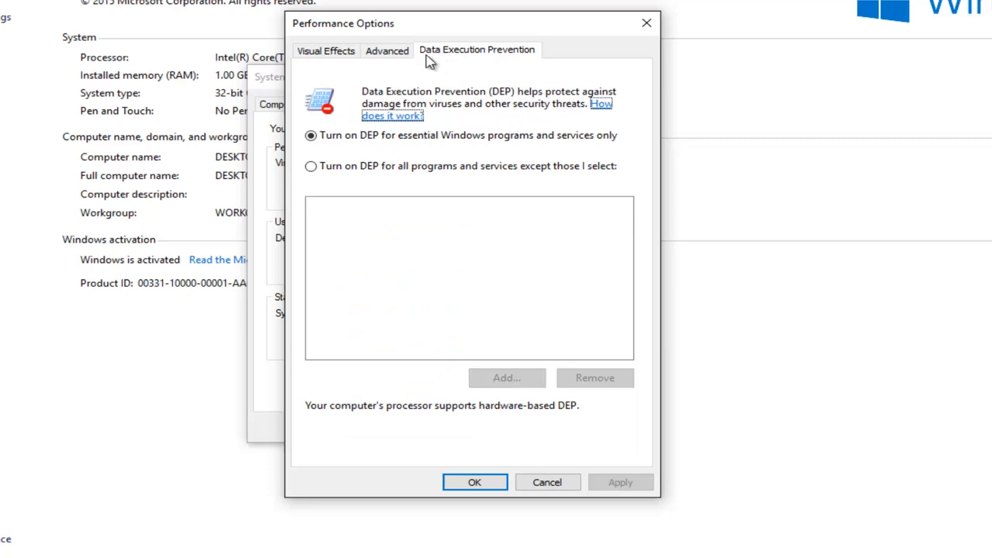
pyautogui.moveTo(497, 78)
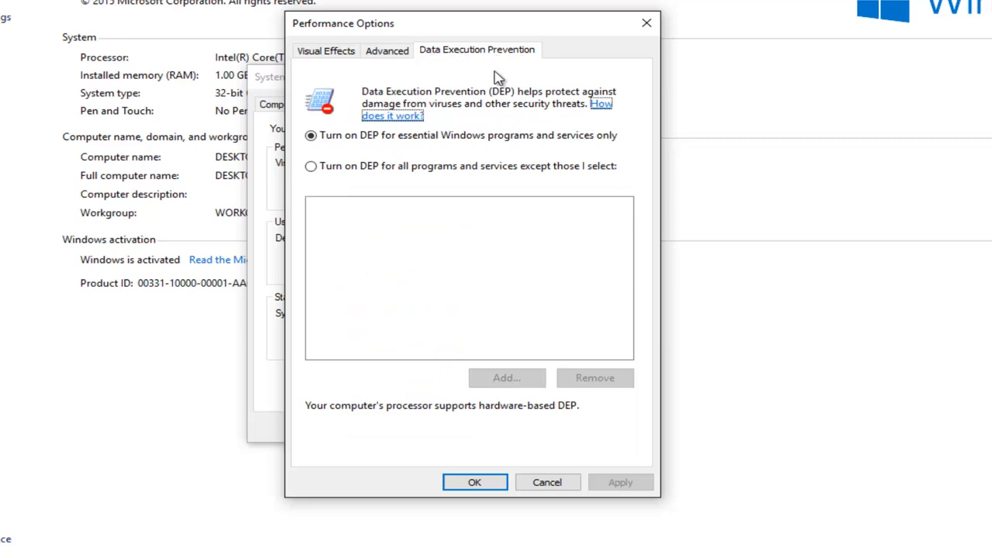
pyautogui.moveTo(399, 251)
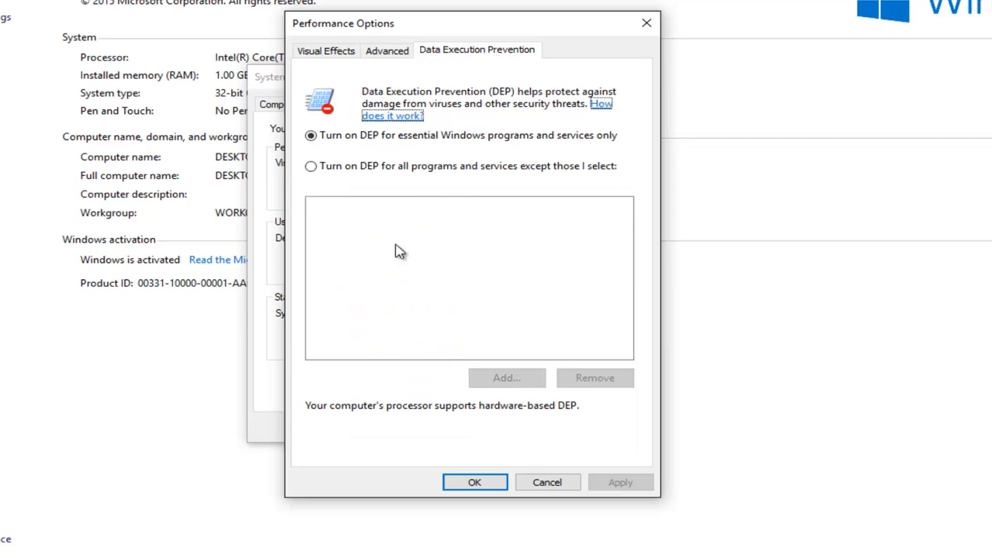
pyautogui.moveTo(390, 237)
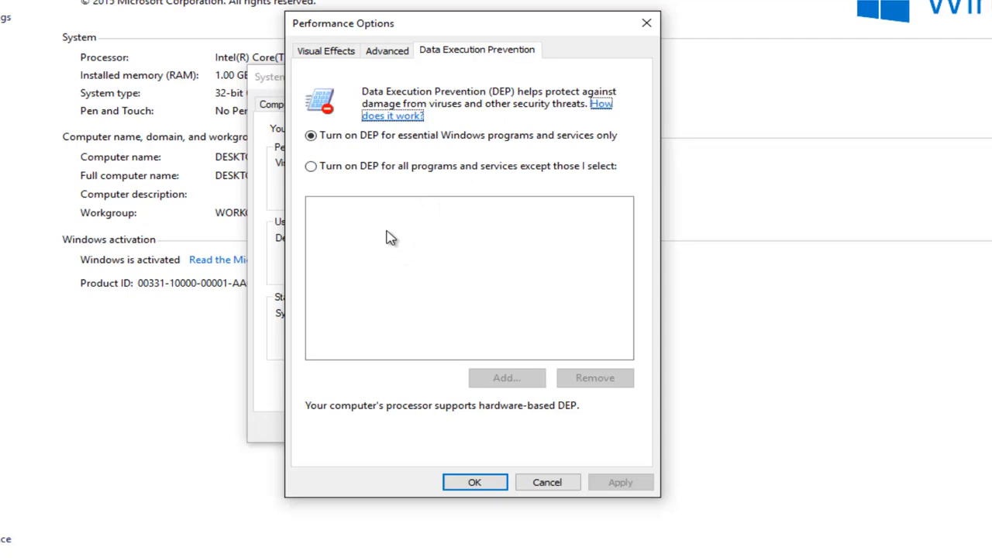
pyautogui.moveTo(435, 121)
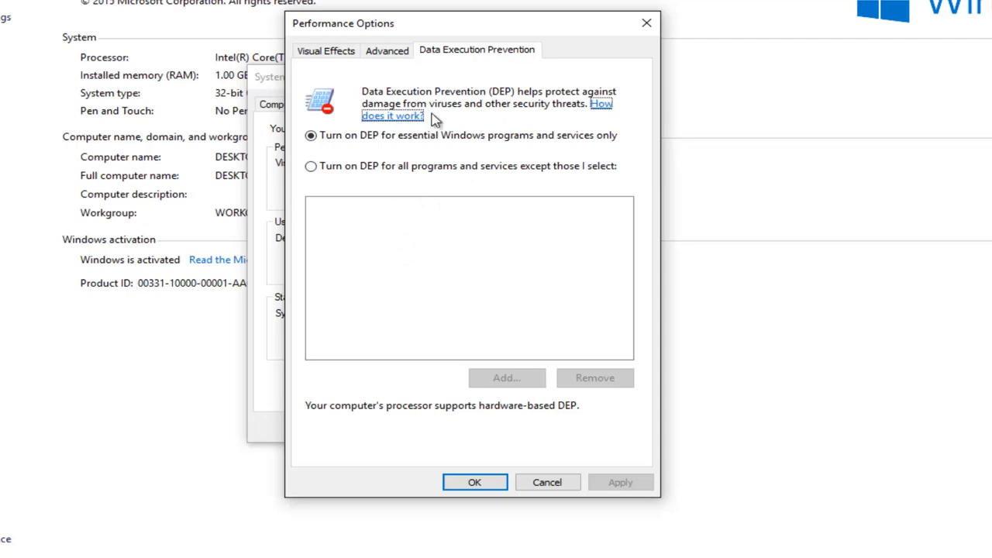
pyautogui.moveTo(456, 28)
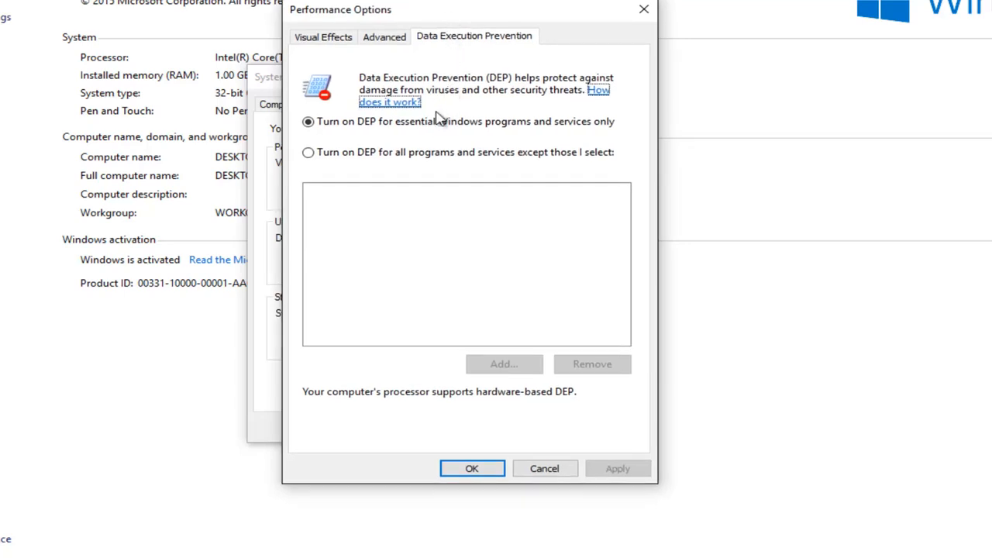
pyautogui.click(309, 152)
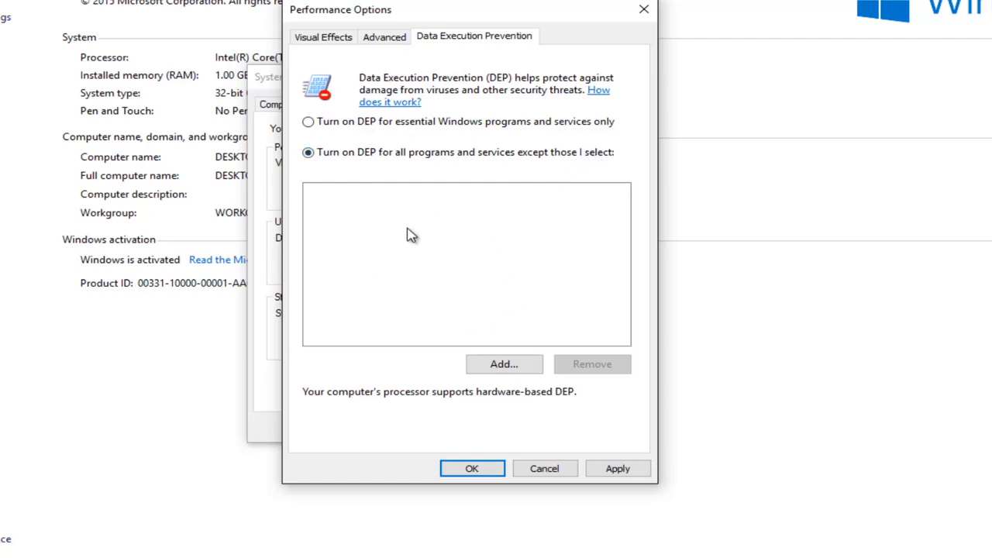
pyautogui.moveTo(443, 244)
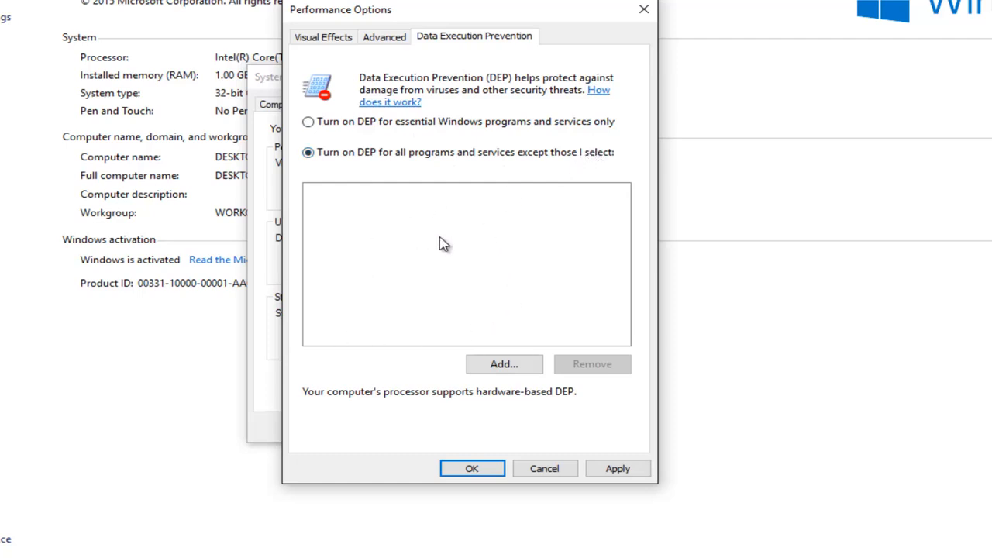
pyautogui.moveTo(504, 364)
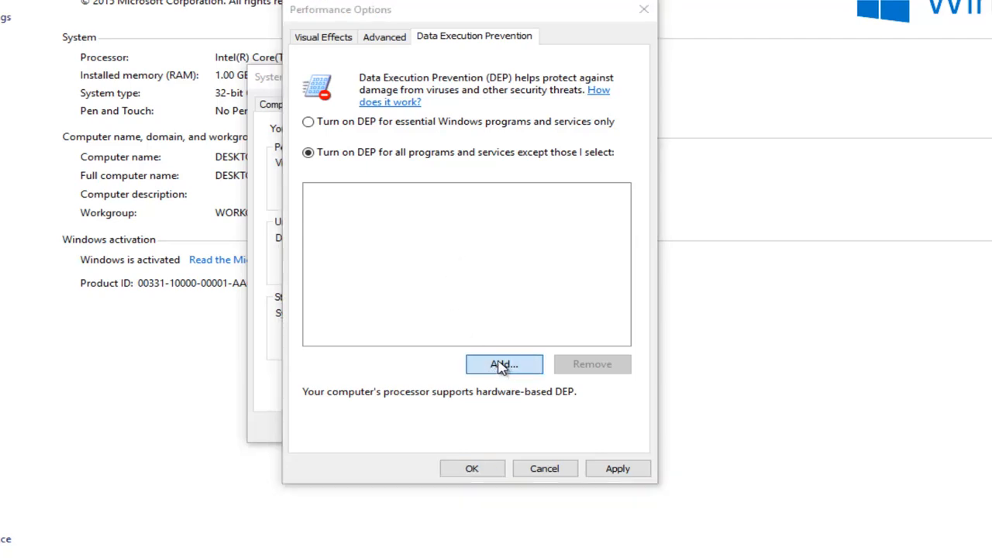
# Add a DEP exception by choosing spoolsv from the System32 folder as the file name.
pyautogui.click(504, 364)
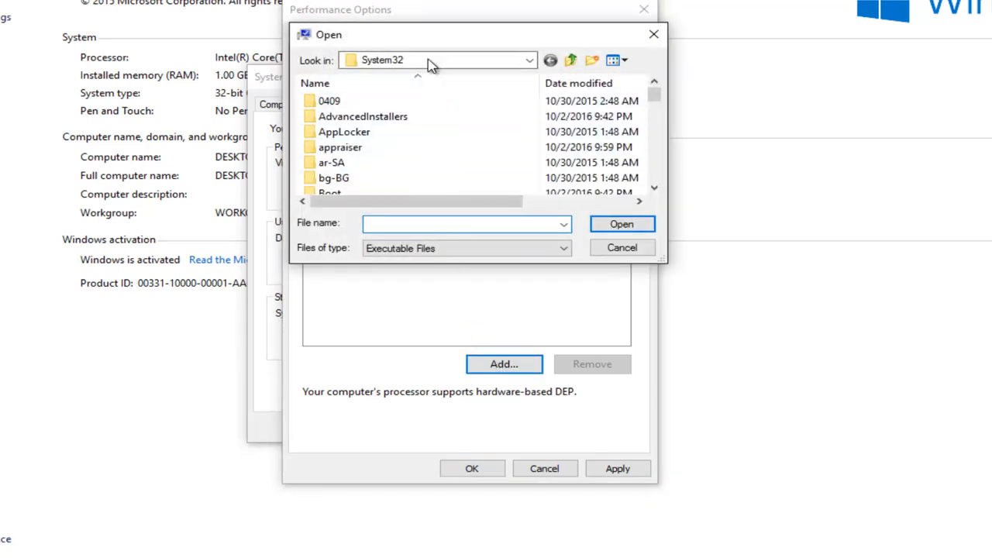
pyautogui.click(462, 223)
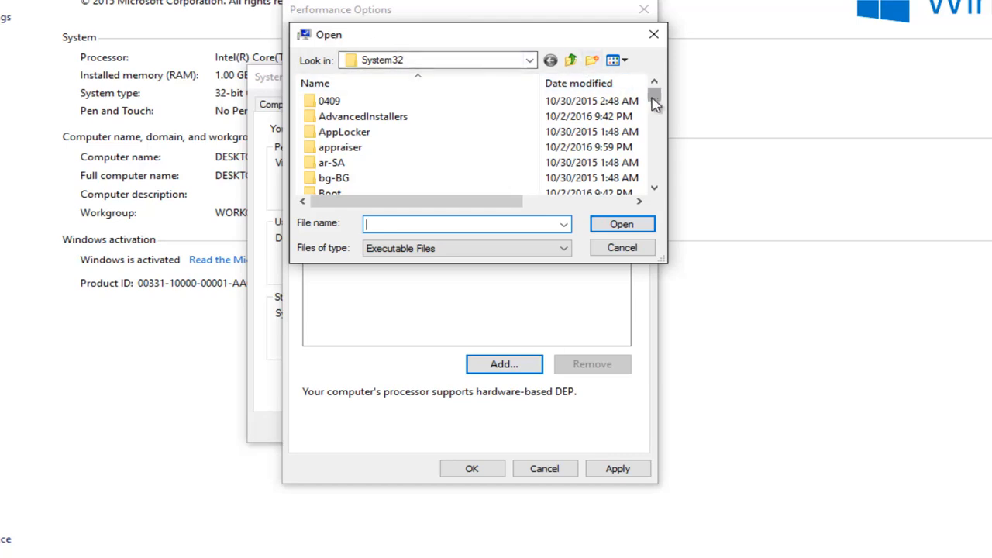
pyautogui.scroll(-3)
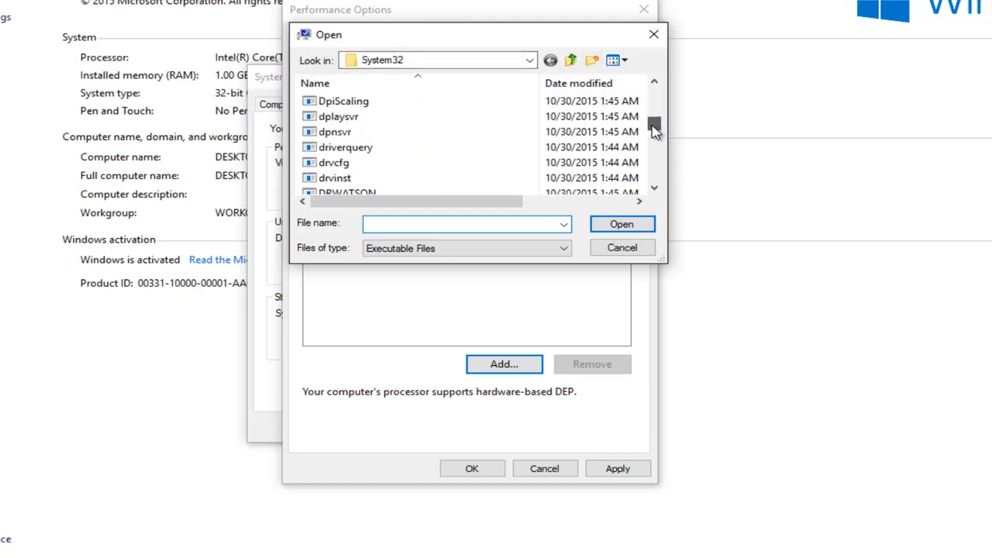
pyautogui.scroll(-3)
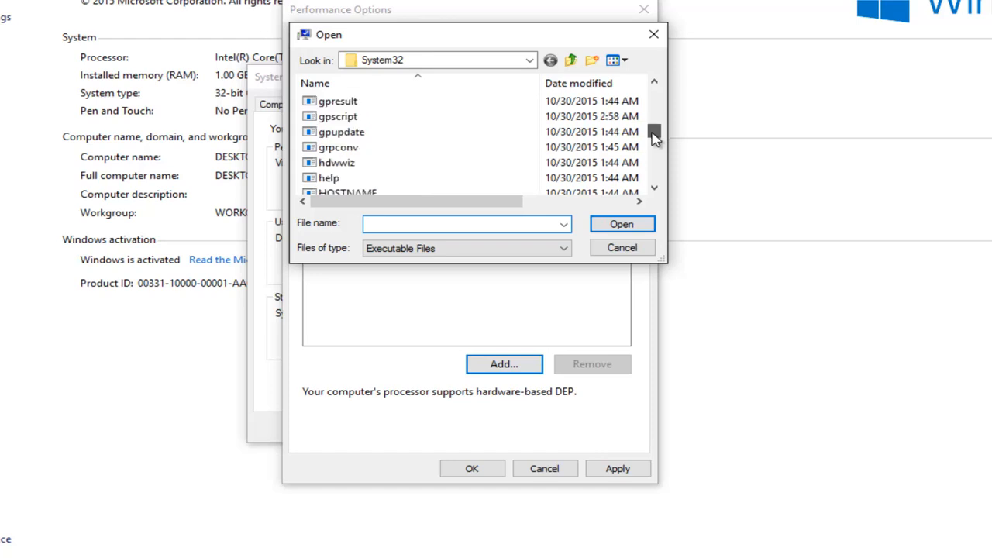
pyautogui.scroll(-3)
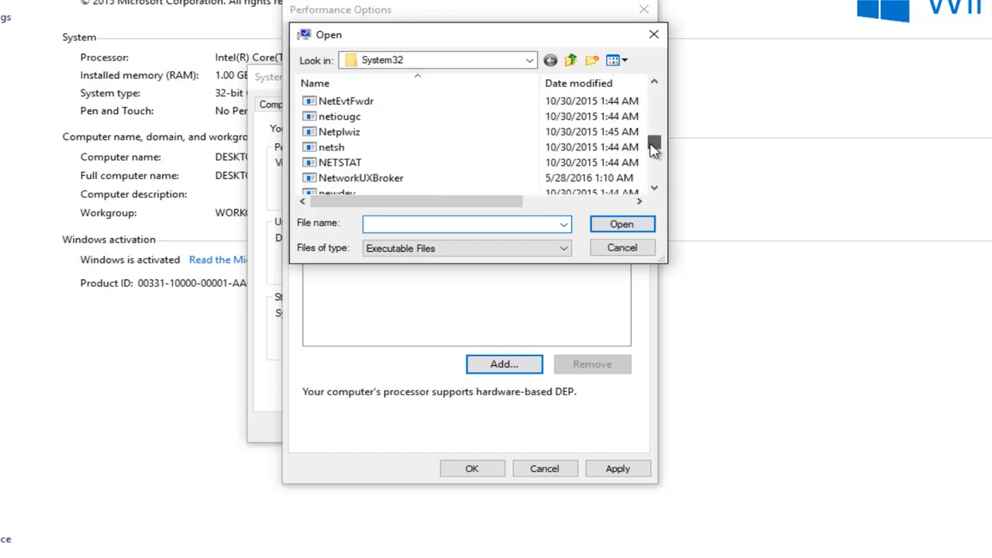
pyautogui.scroll(-3)
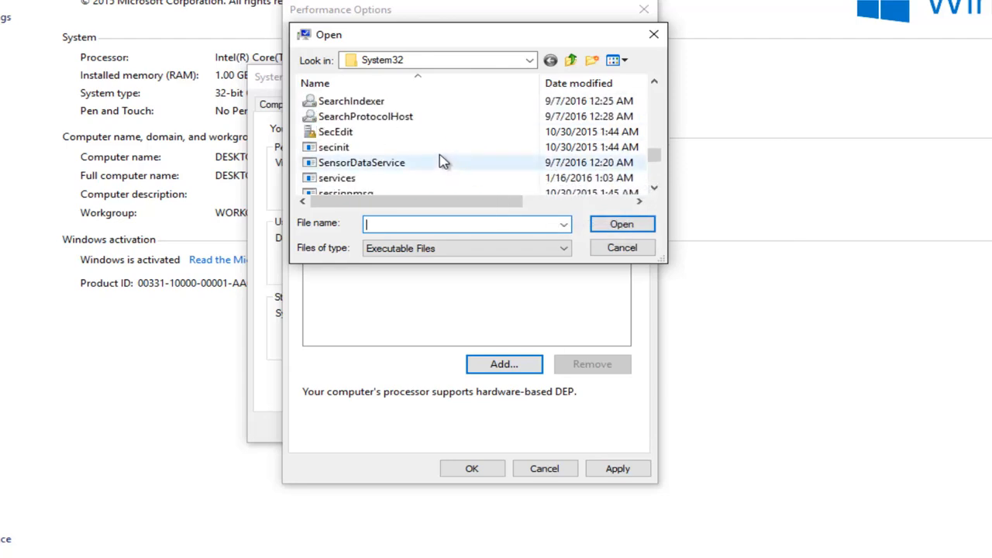
pyautogui.scroll(-3)
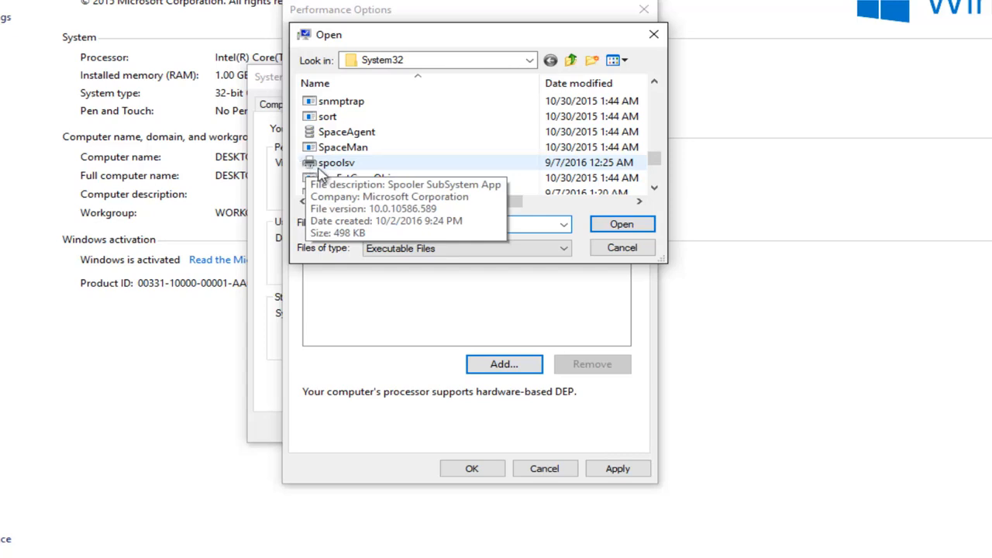
pyautogui.click(338, 163)
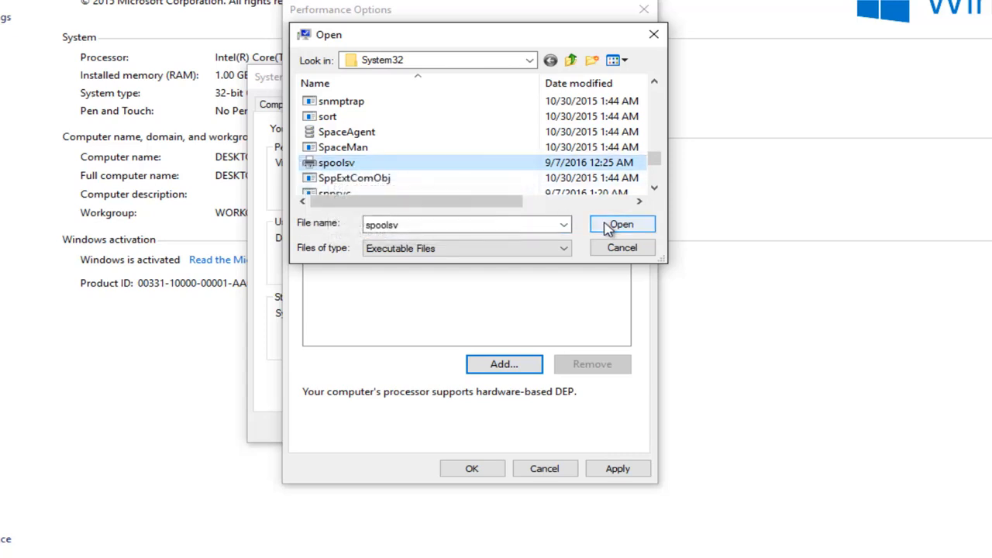
# Submit spoolsv.exe as a DEP exception and accept Windows' refusal, leaving the exception list empty.
pyautogui.click(619, 223)
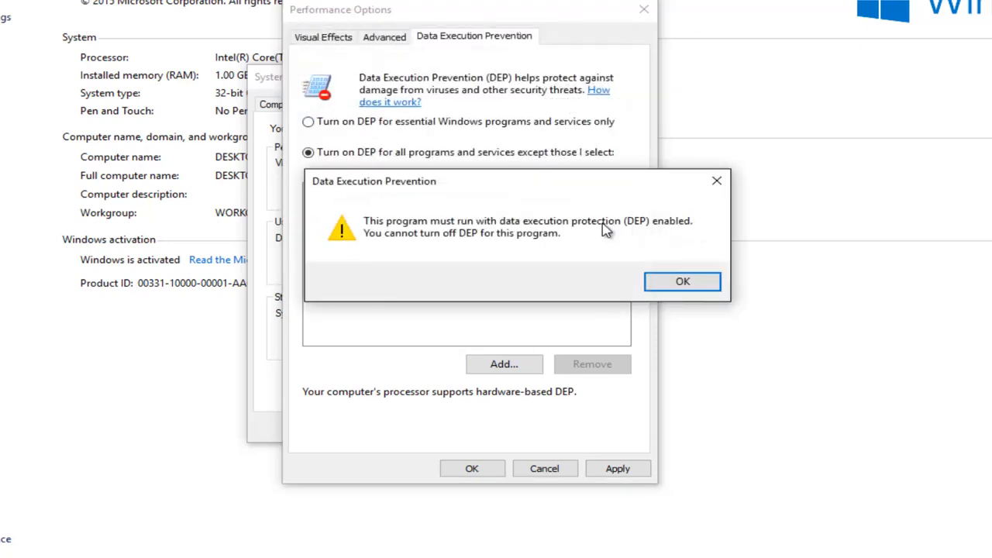
pyautogui.moveTo(524, 193)
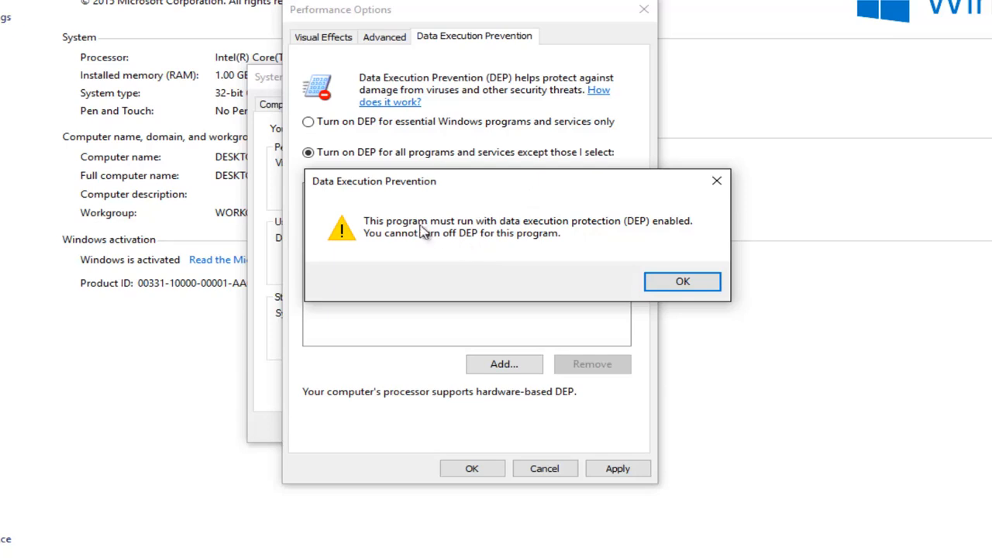
pyautogui.moveTo(431, 234)
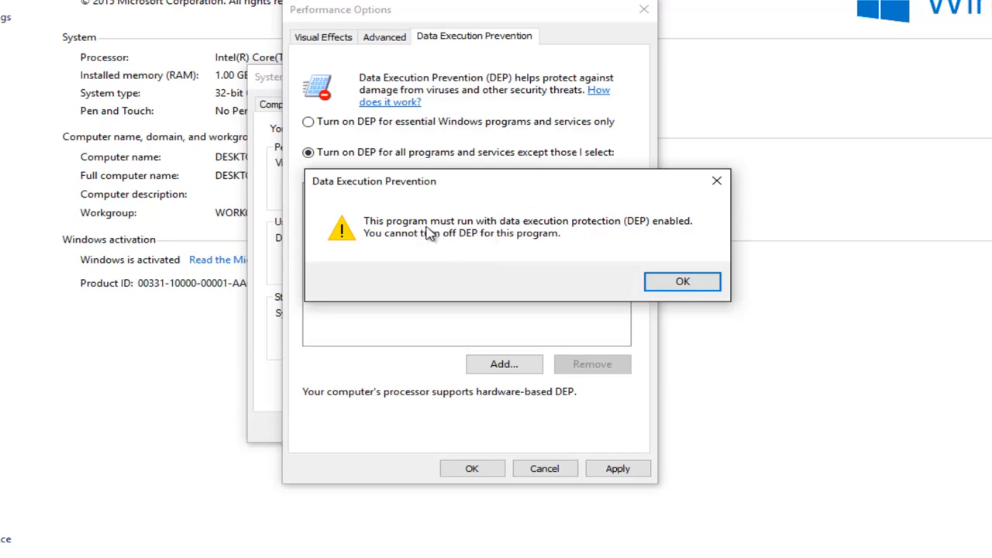
pyautogui.moveTo(570, 232)
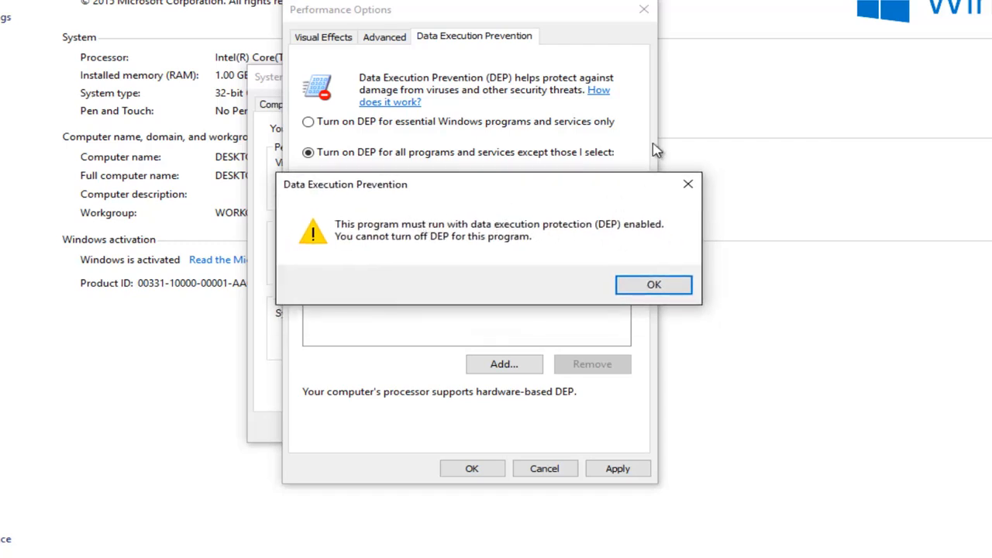
pyautogui.moveTo(332, 236)
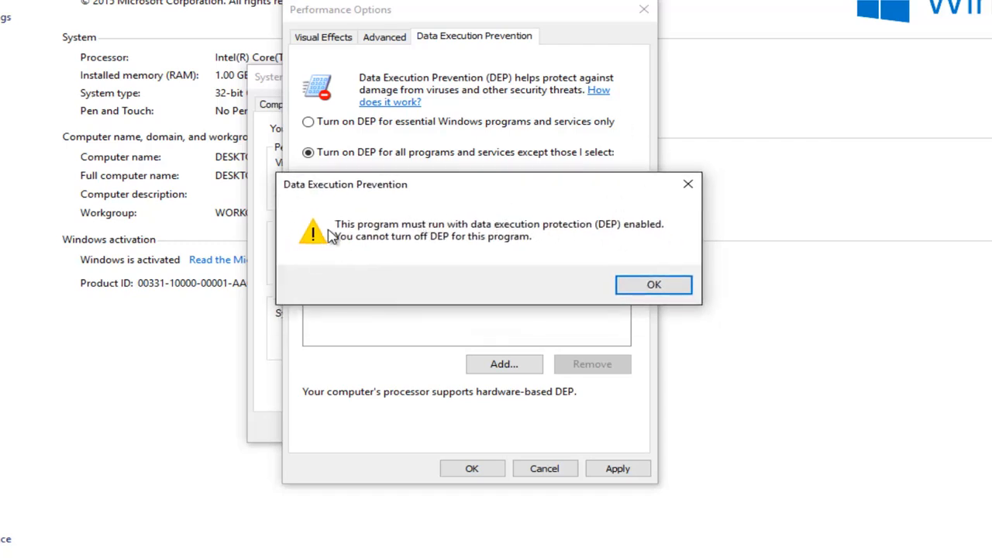
pyautogui.moveTo(358, 213)
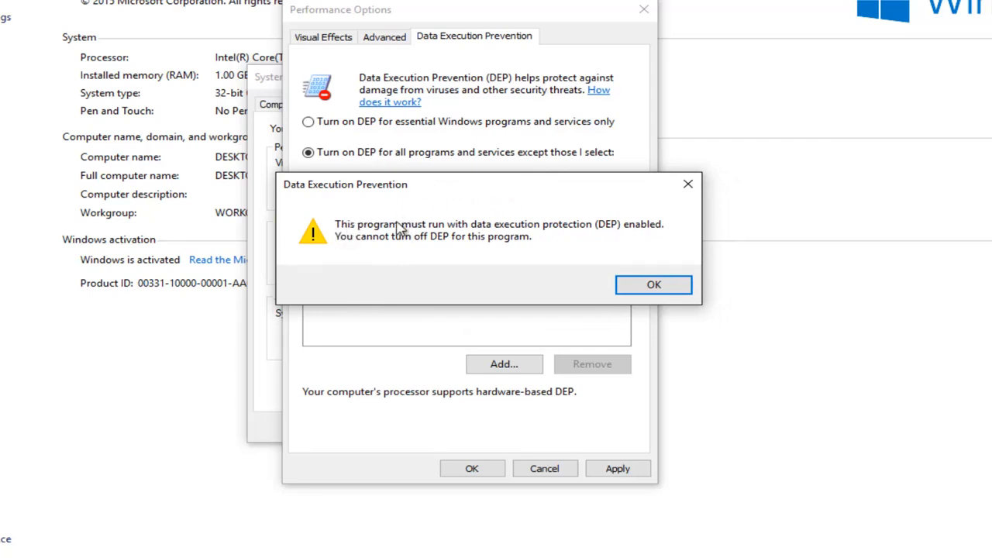
pyautogui.moveTo(323, 410)
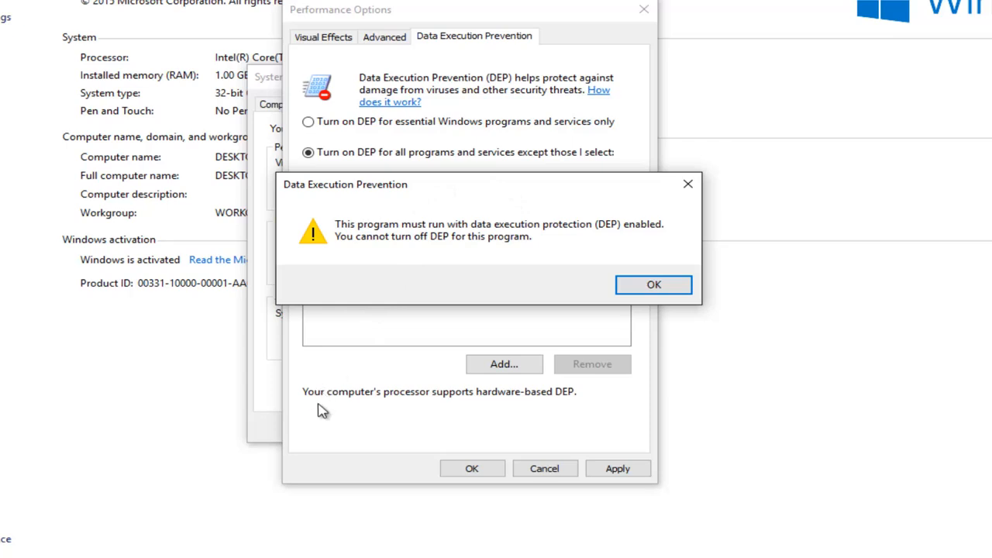
pyautogui.moveTo(437, 404)
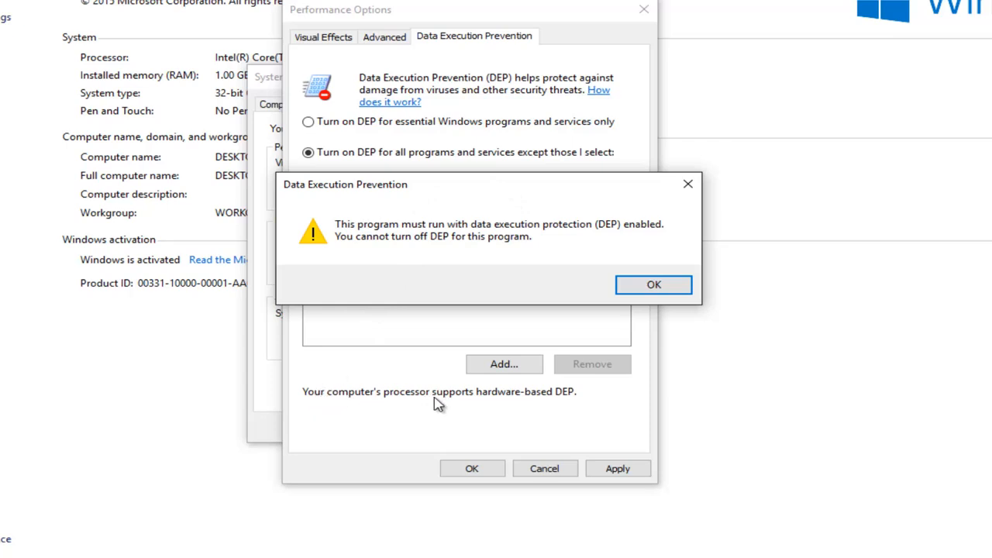
pyautogui.moveTo(505, 401)
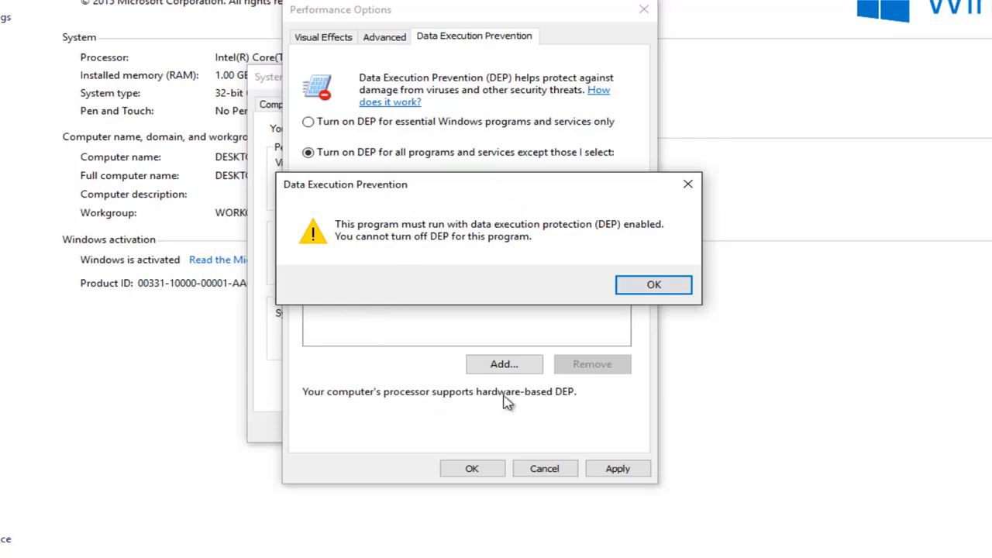
pyautogui.moveTo(496, 432)
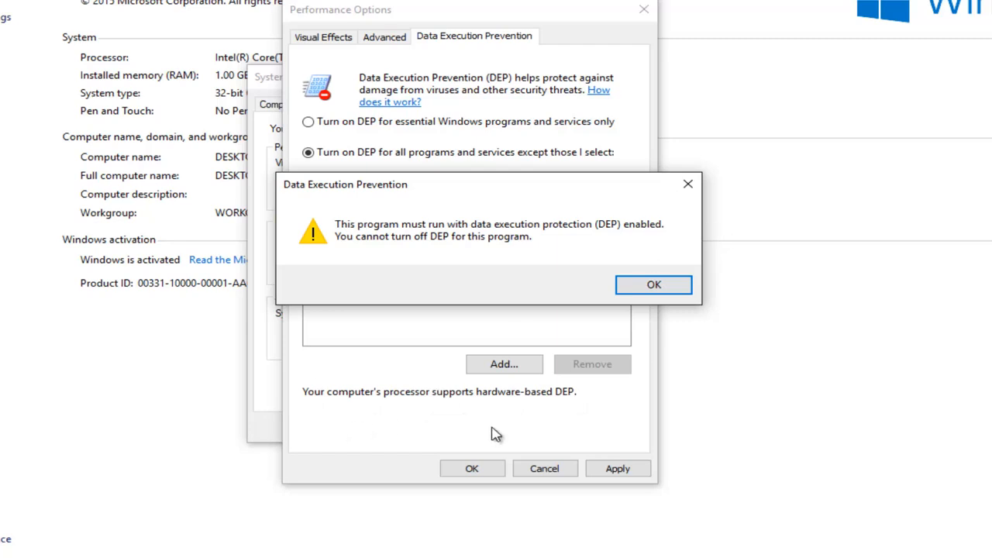
pyautogui.click(654, 285)
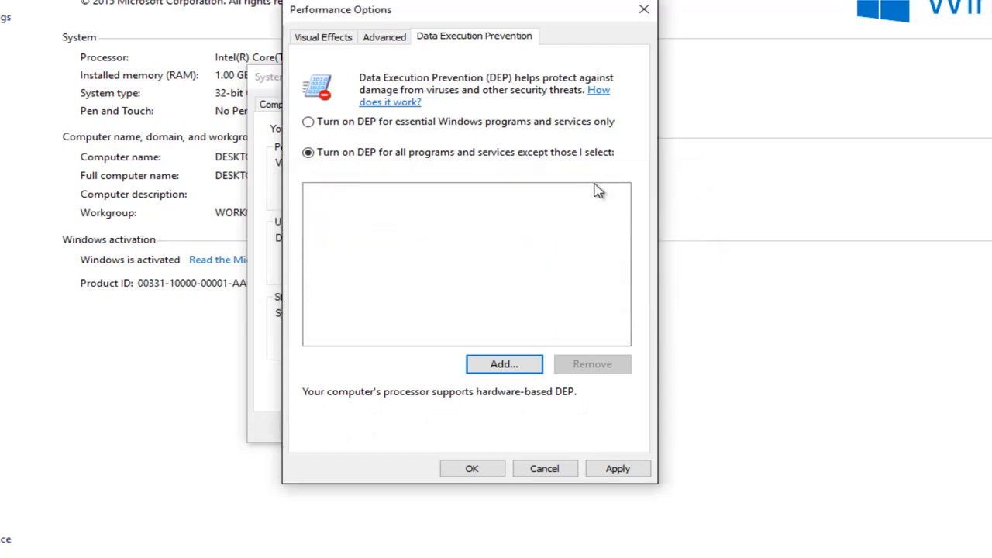
pyautogui.moveTo(387, 203)
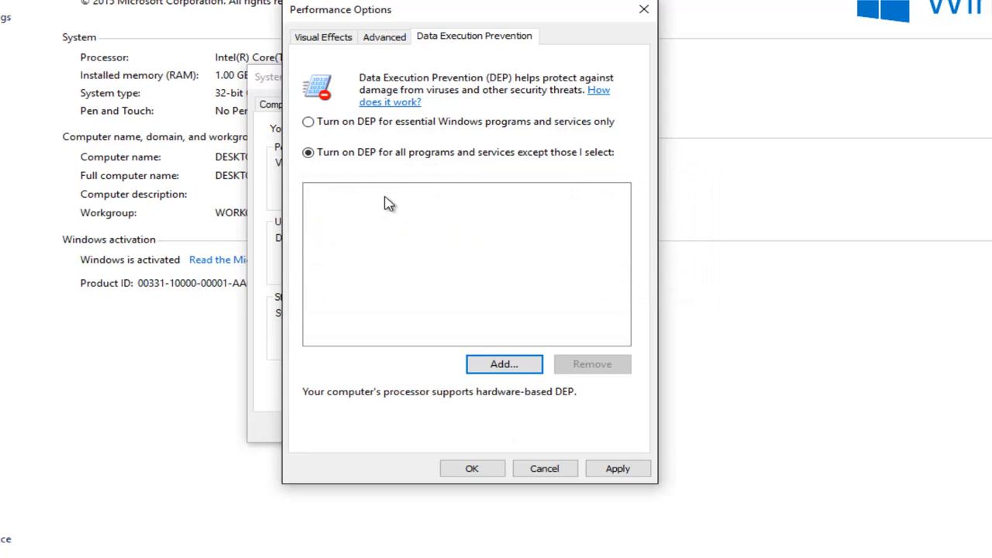
pyautogui.moveTo(457, 390)
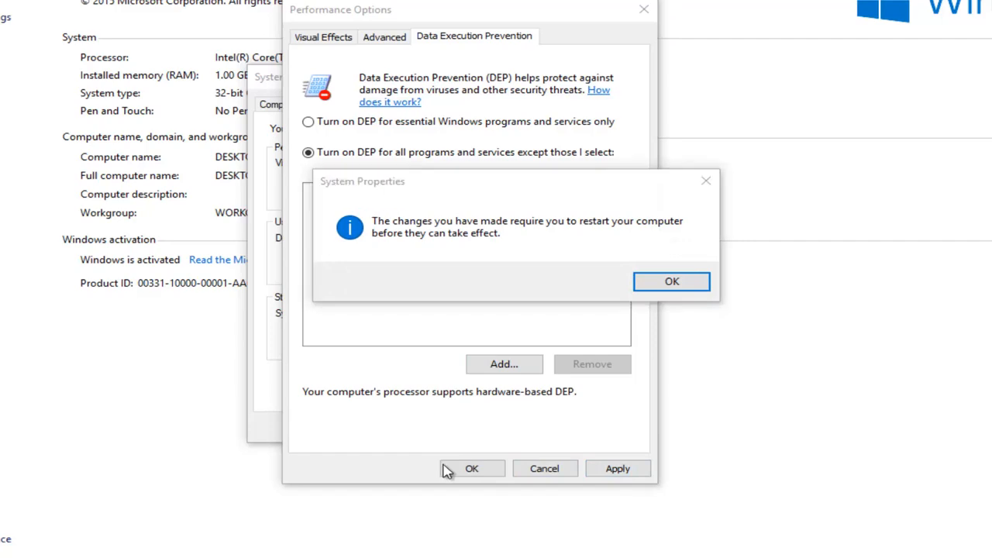
# Save DEP for all programs except selected ones and acknowledge the restart-required notice.
pyautogui.click(671, 280)
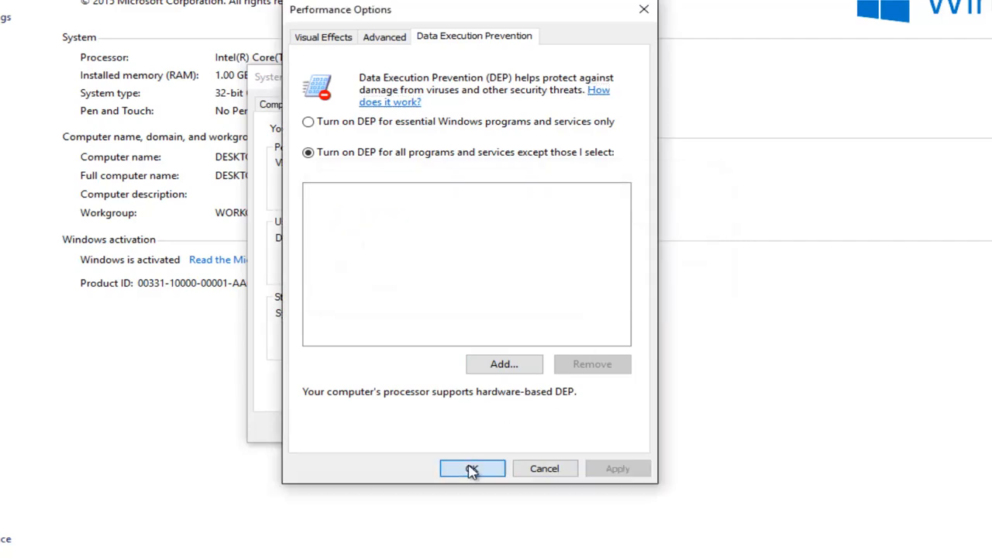
pyautogui.click(471, 468)
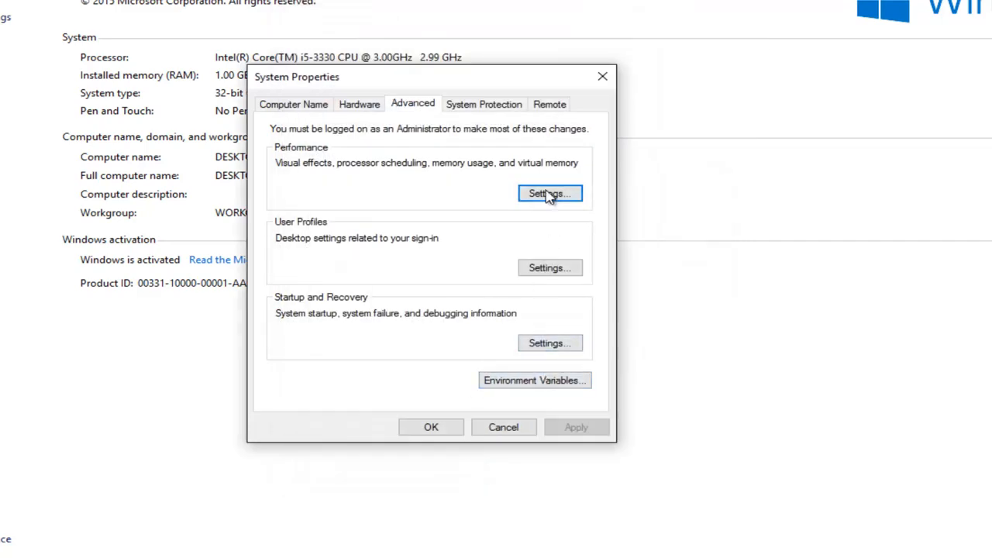
pyautogui.click(549, 192)
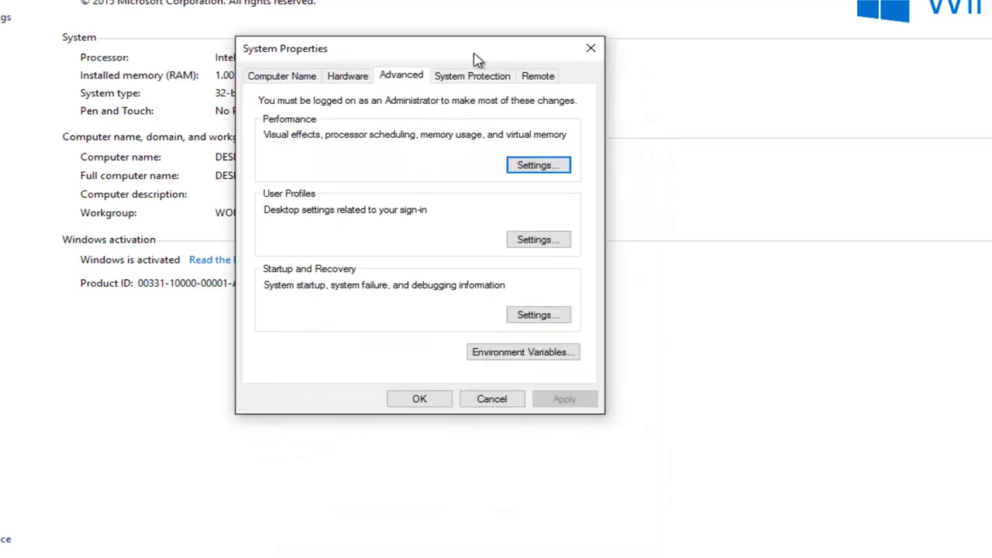
pyautogui.moveTo(471, 84)
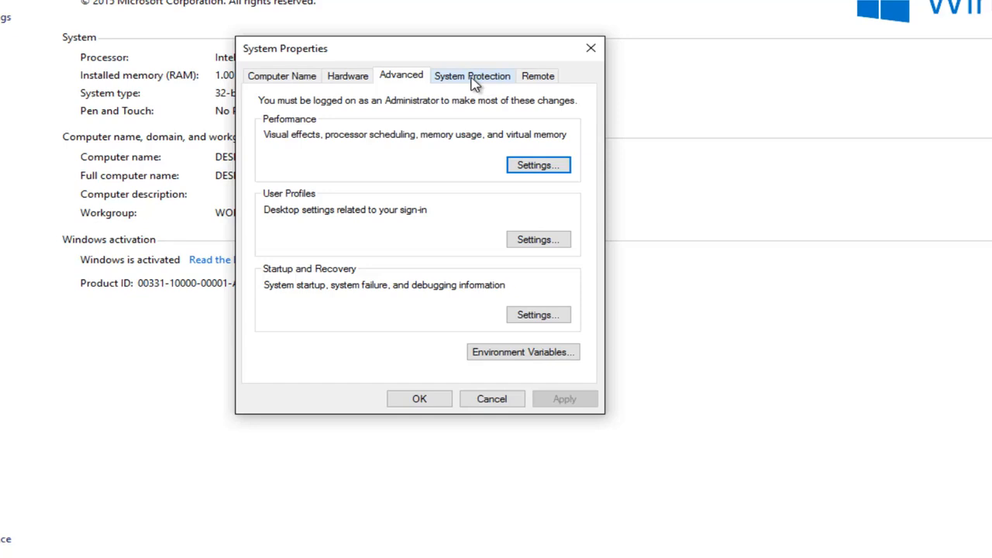
pyautogui.moveTo(648, 25)
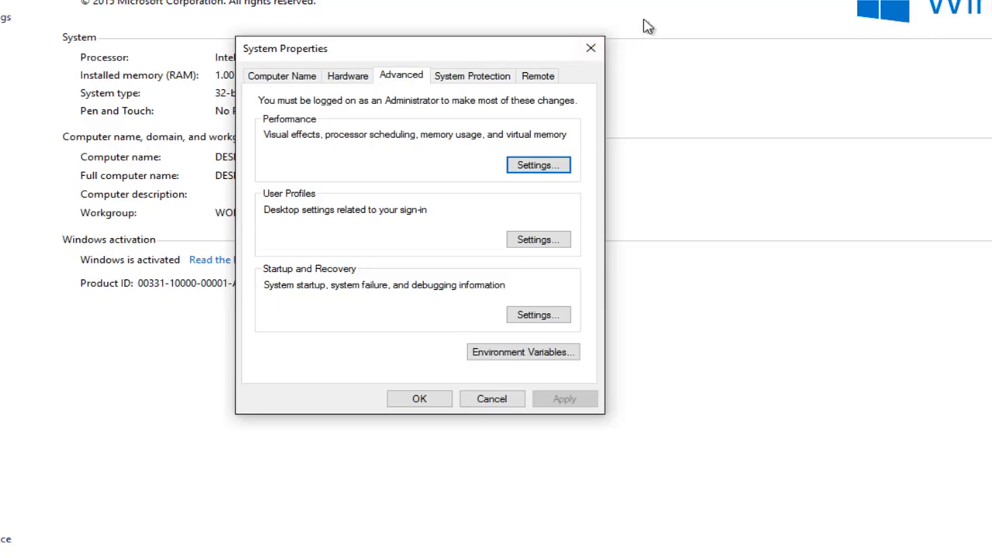